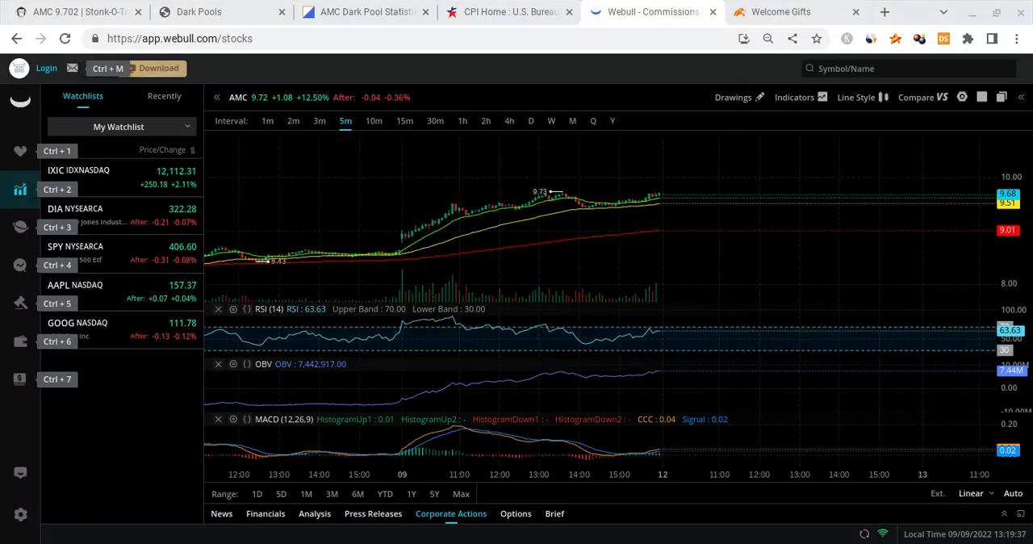
{"action": "mouse_move", "coordinate": [540, 419]}
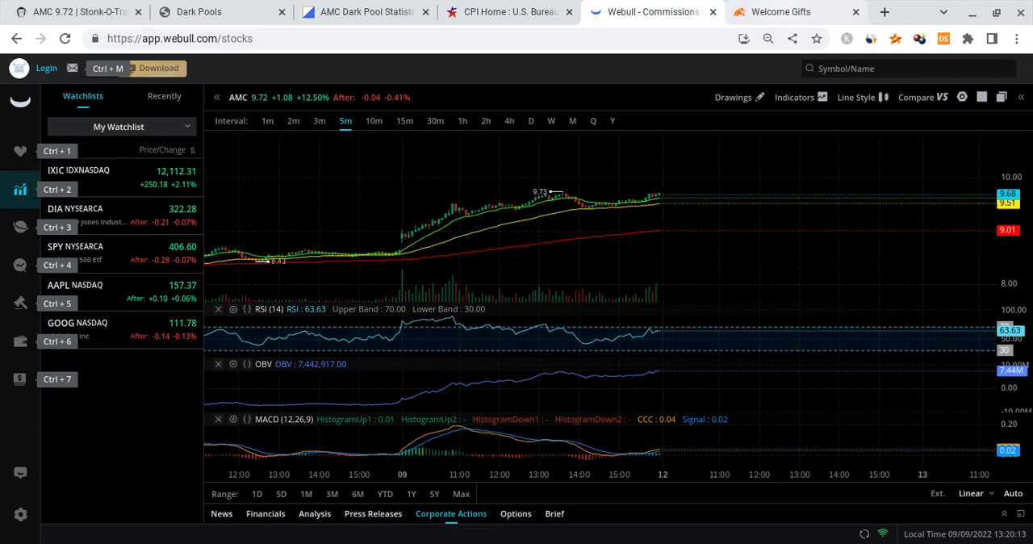
Step: Bring up the moomoo welcome bonus page from its browser tab
{"action": "left_click", "coordinate": [794, 11]}
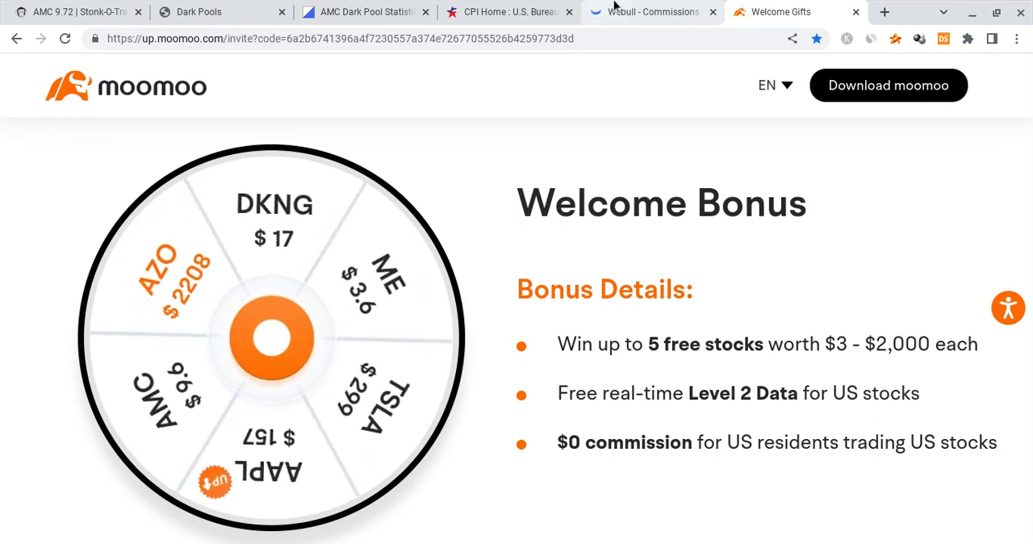
Step: Return to the AMC 5-minute chart in the Webull tab
{"action": "left_click", "coordinate": [649, 12]}
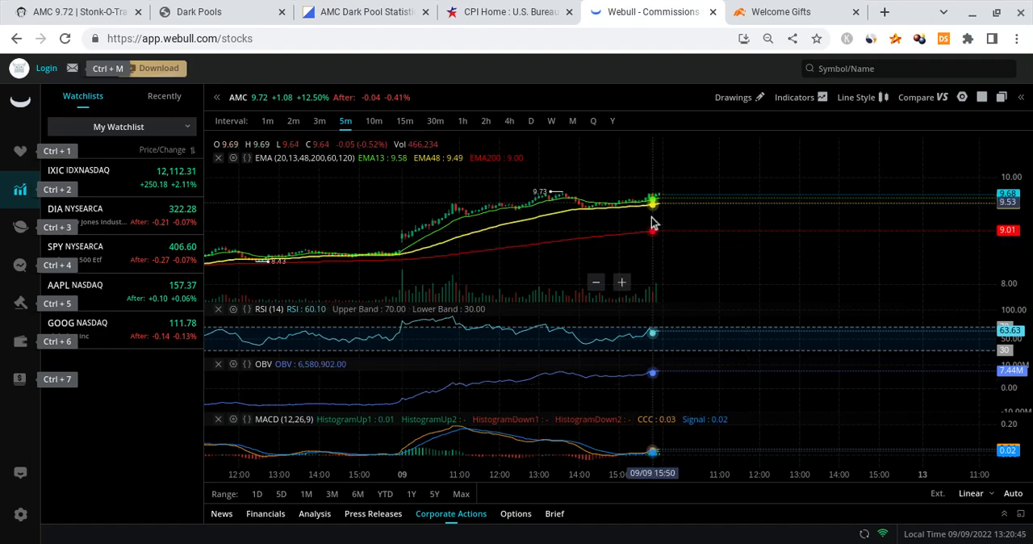
{"action": "mouse_move", "coordinate": [605, 144]}
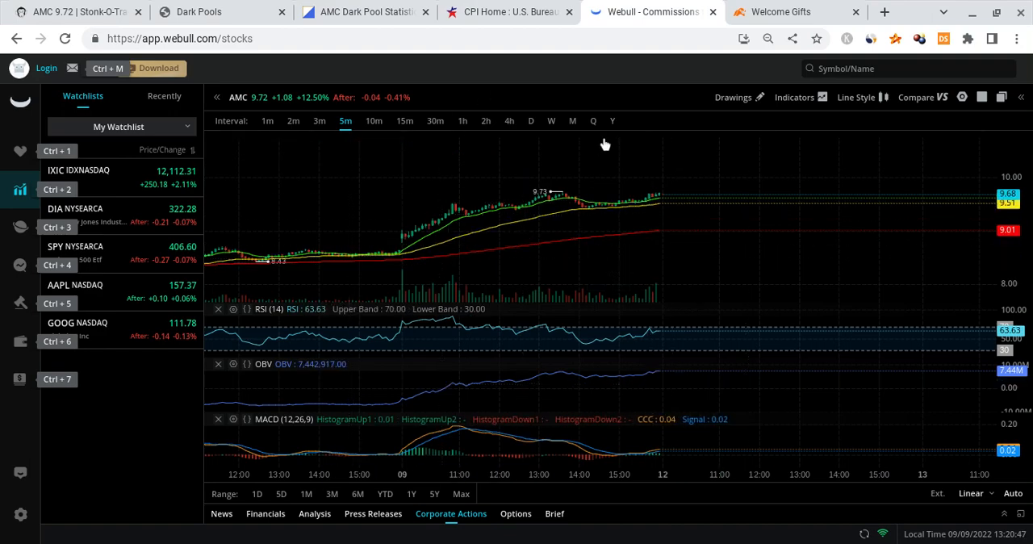
{"action": "mouse_move", "coordinate": [633, 200]}
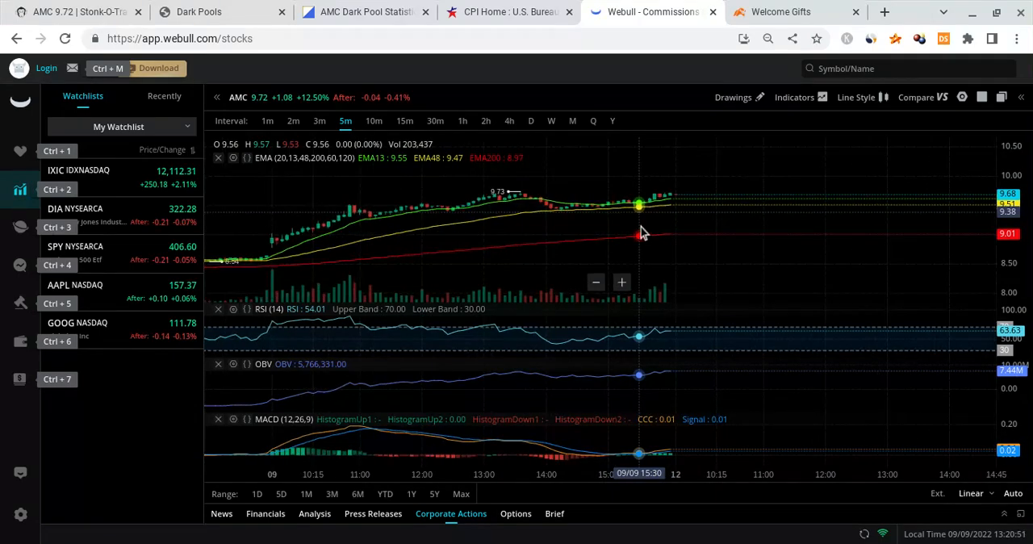
{"action": "mouse_move", "coordinate": [565, 242]}
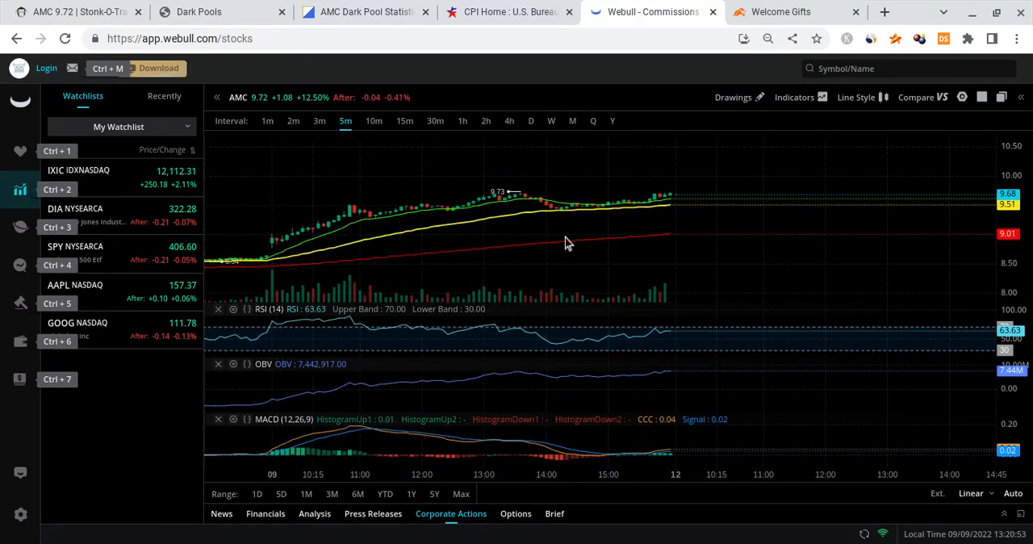
{"action": "mouse_move", "coordinate": [698, 241]}
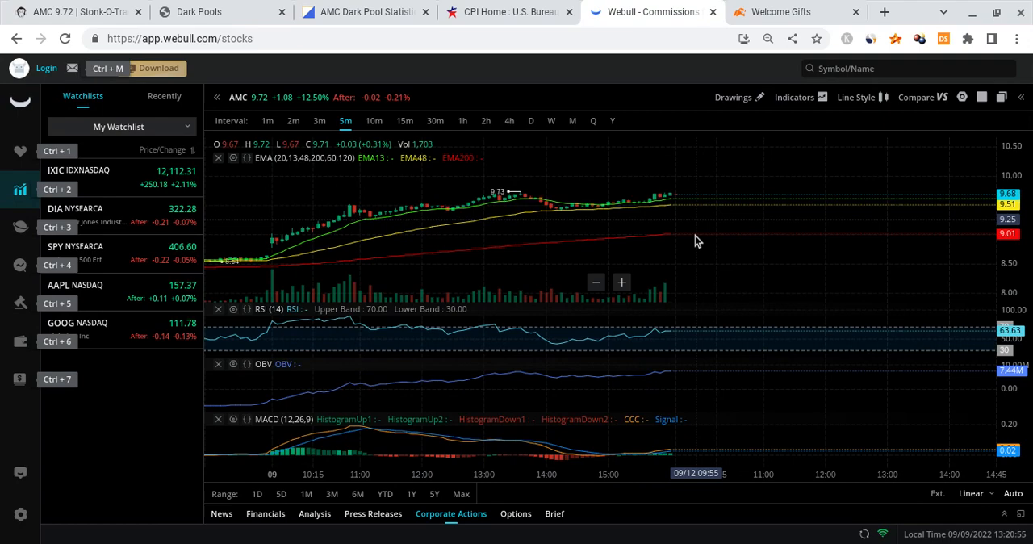
Step: Search for SPY and load the SPDR S&P 500 ETF 5-minute chart in place of AMC
{"action": "left_click", "coordinate": [888, 68]}
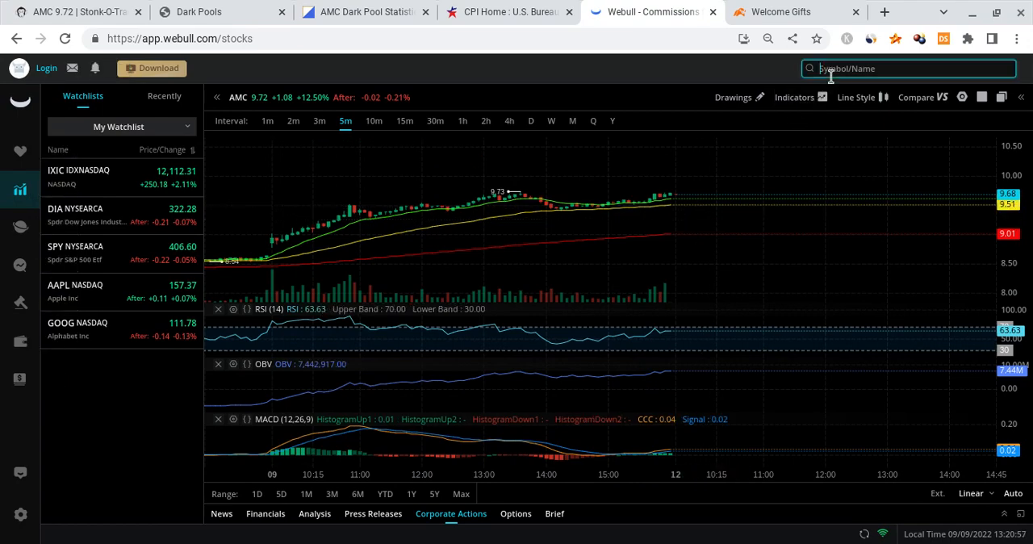
{"action": "type", "text": "SPY"}
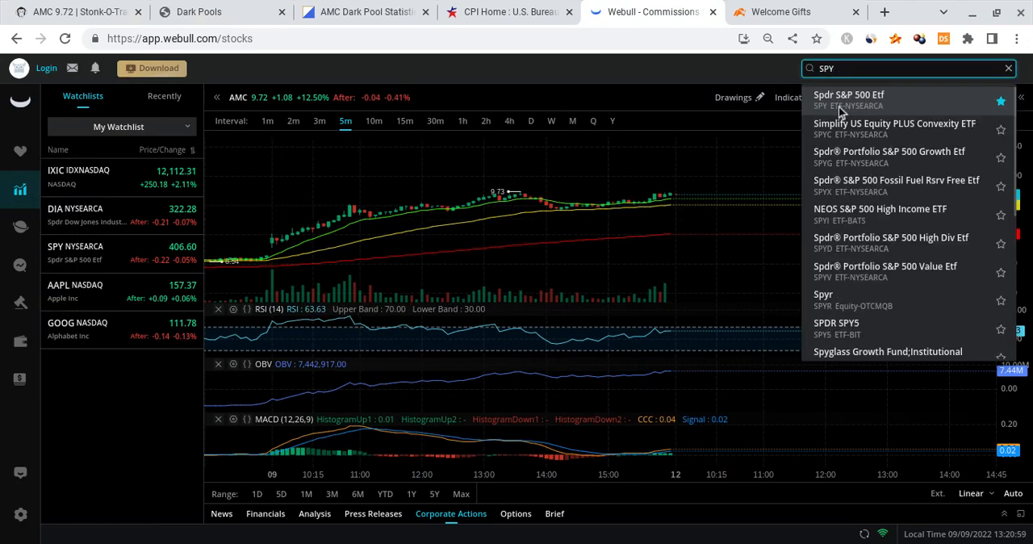
{"action": "left_click", "coordinate": [850, 100]}
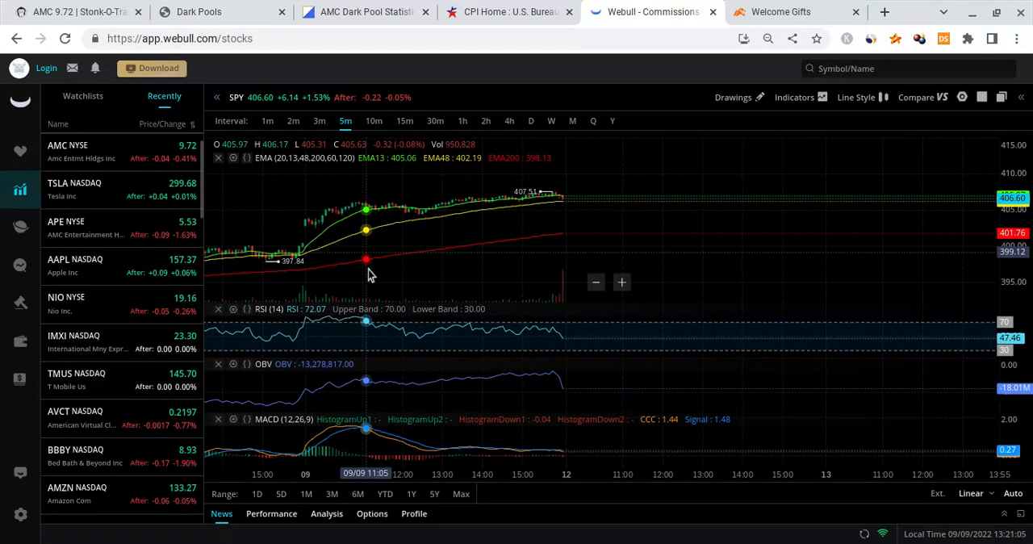
{"action": "left_click", "coordinate": [596, 281]}
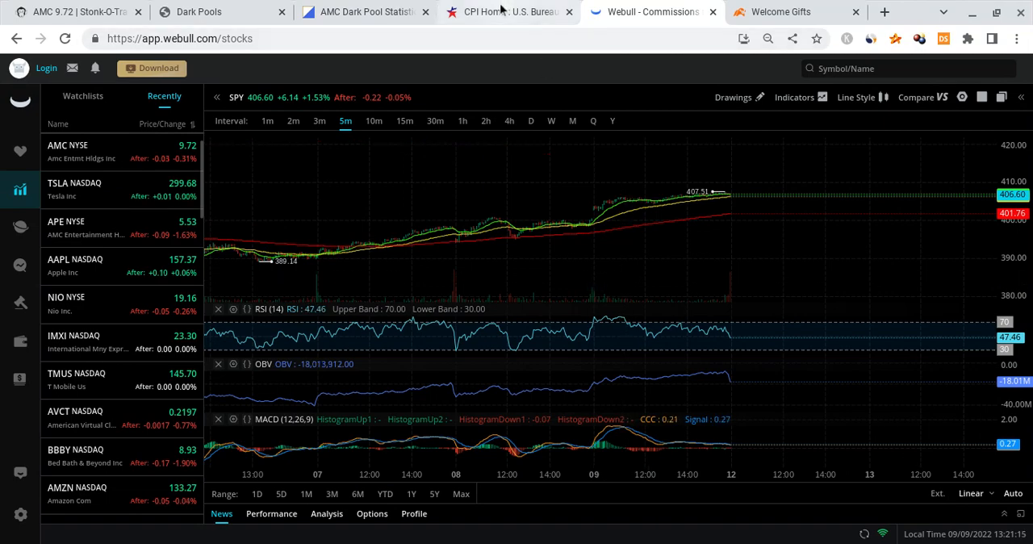
Step: View the BLS CPI home page showing the August 2022 release due September 13
{"action": "left_click", "coordinate": [504, 11]}
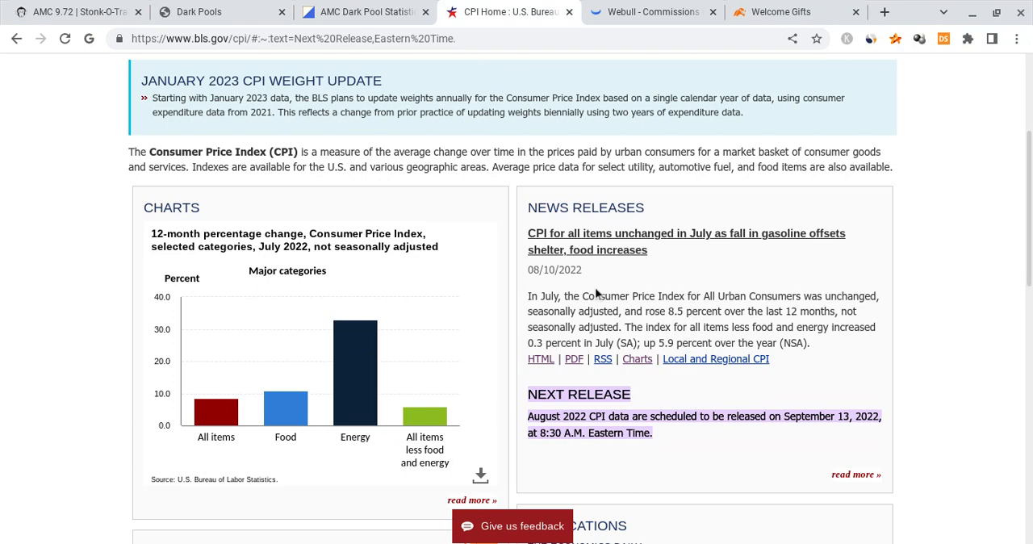
{"action": "mouse_move", "coordinate": [604, 299]}
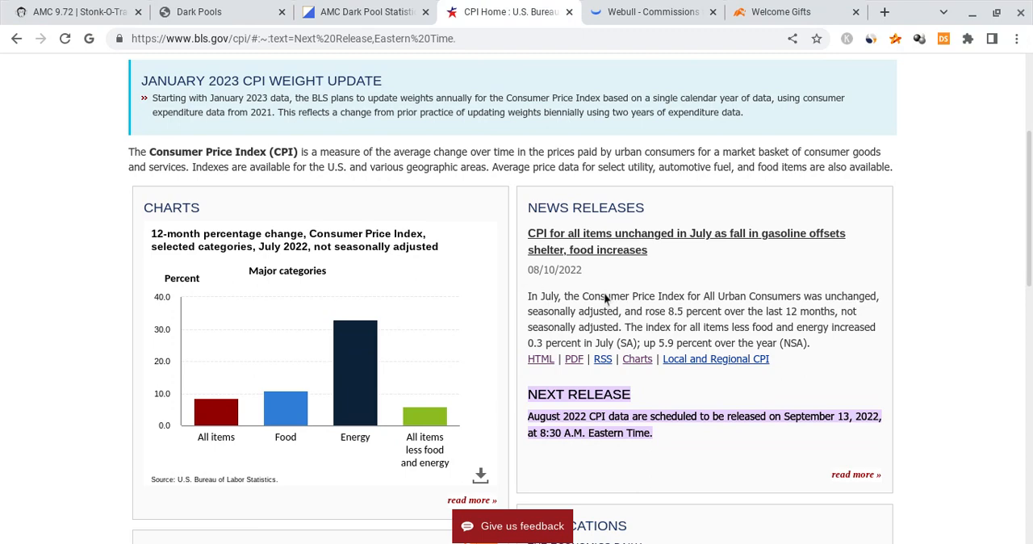
{"action": "mouse_move", "coordinate": [656, 492]}
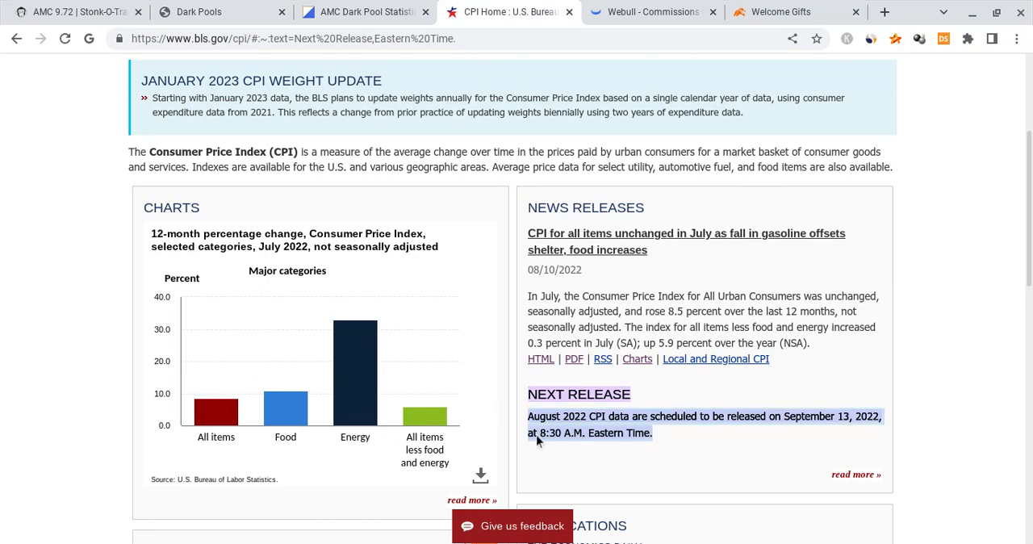
{"action": "mouse_move", "coordinate": [675, 362]}
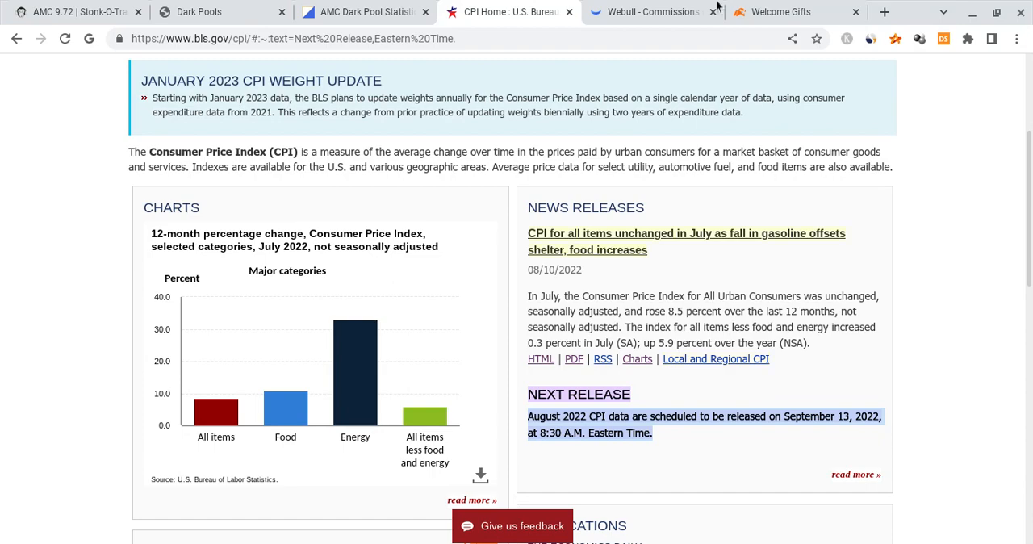
Step: Go back to Webull's SPY 5-minute chart to review recent price action
{"action": "left_click", "coordinate": [649, 11]}
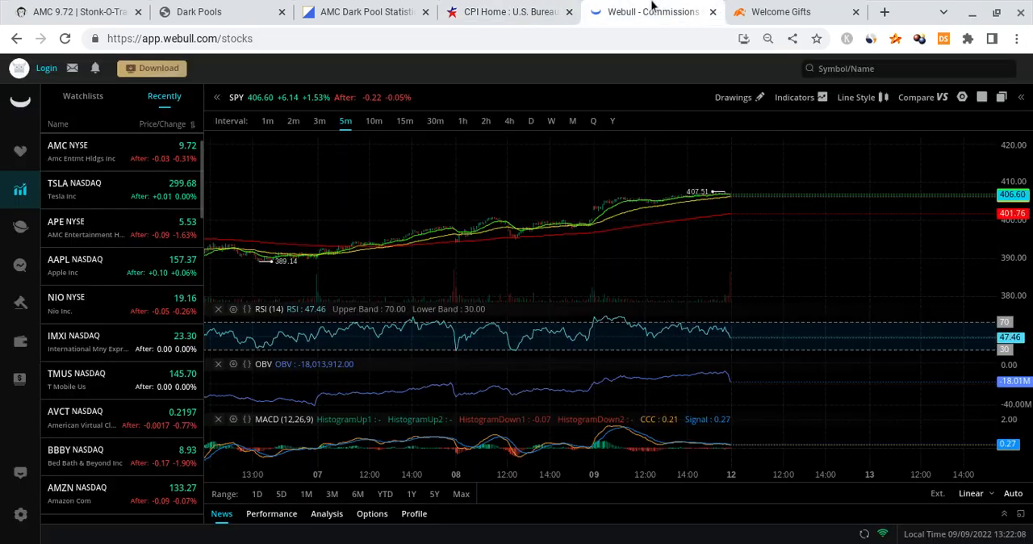
{"action": "mouse_move", "coordinate": [701, 373]}
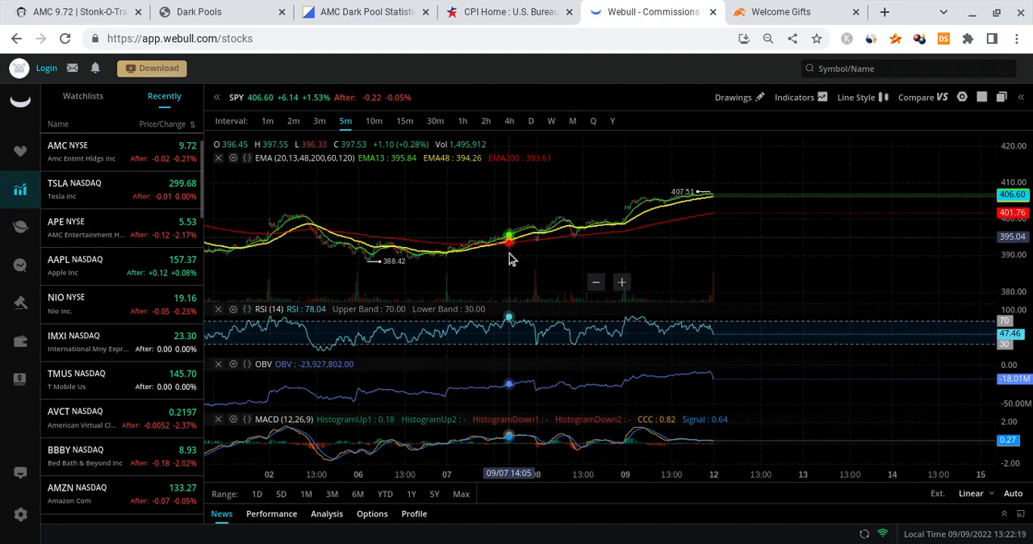
{"action": "mouse_move", "coordinate": [675, 248]}
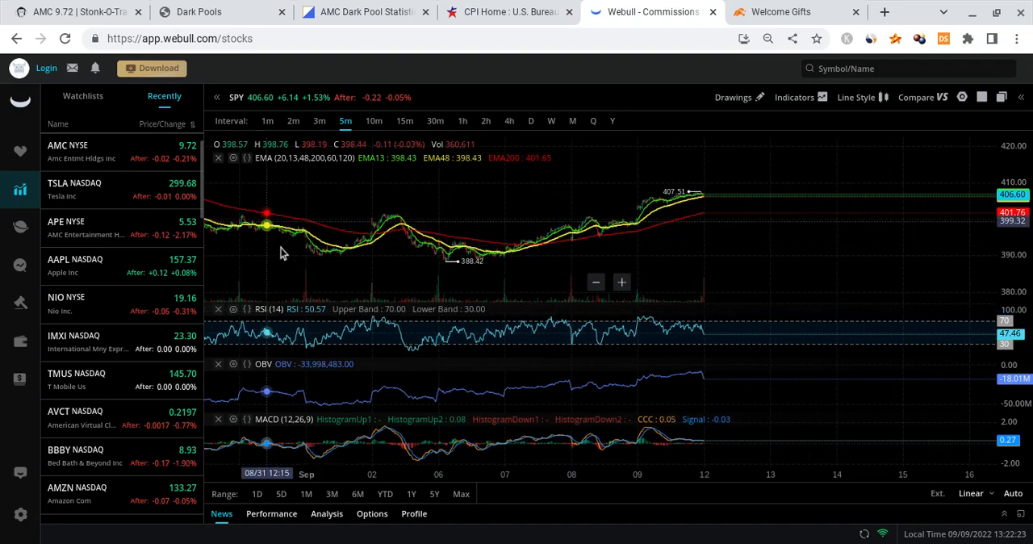
{"action": "mouse_move", "coordinate": [379, 234]}
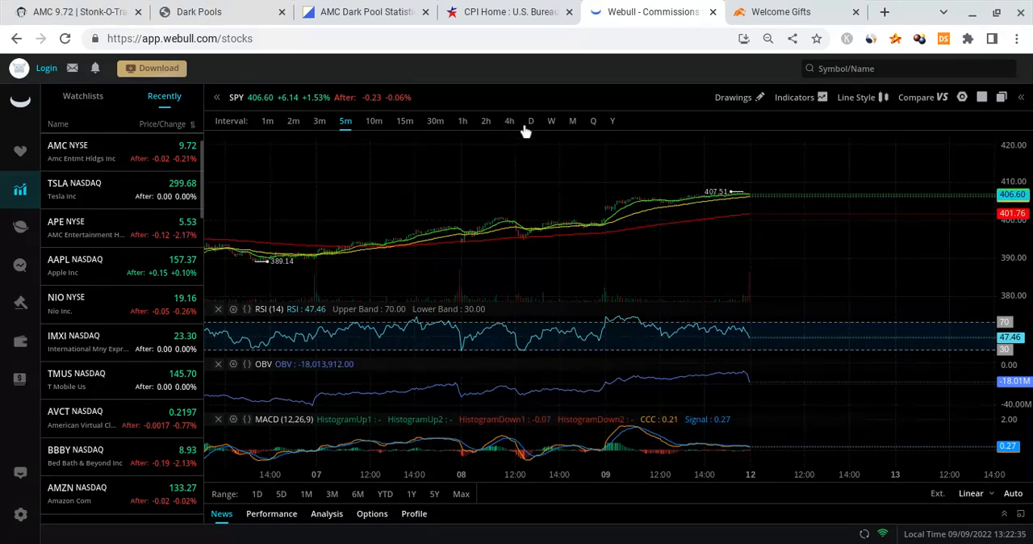
Step: Switch the SPY chart from 5-minute bars to daily candles
{"action": "left_click", "coordinate": [530, 119]}
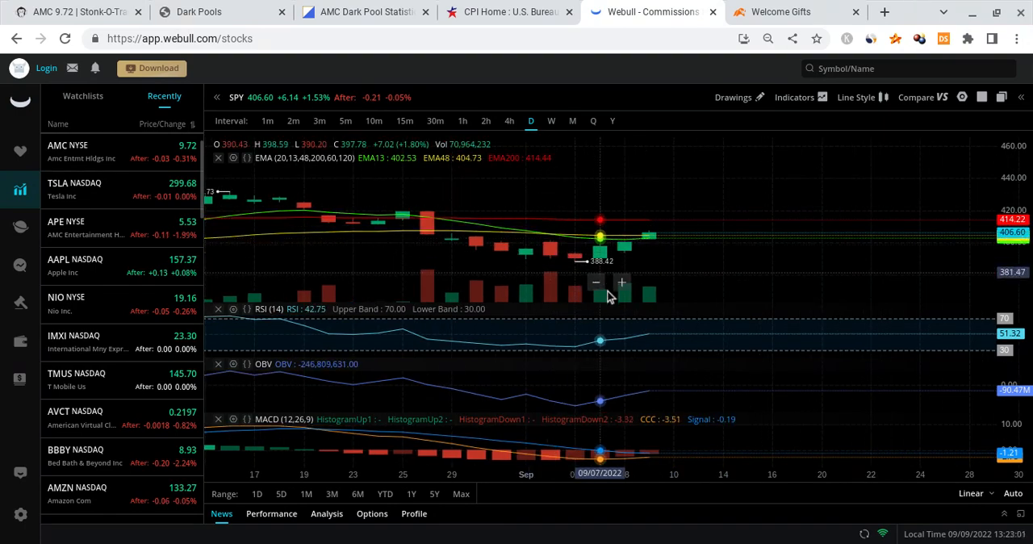
{"action": "mouse_move", "coordinate": [649, 266]}
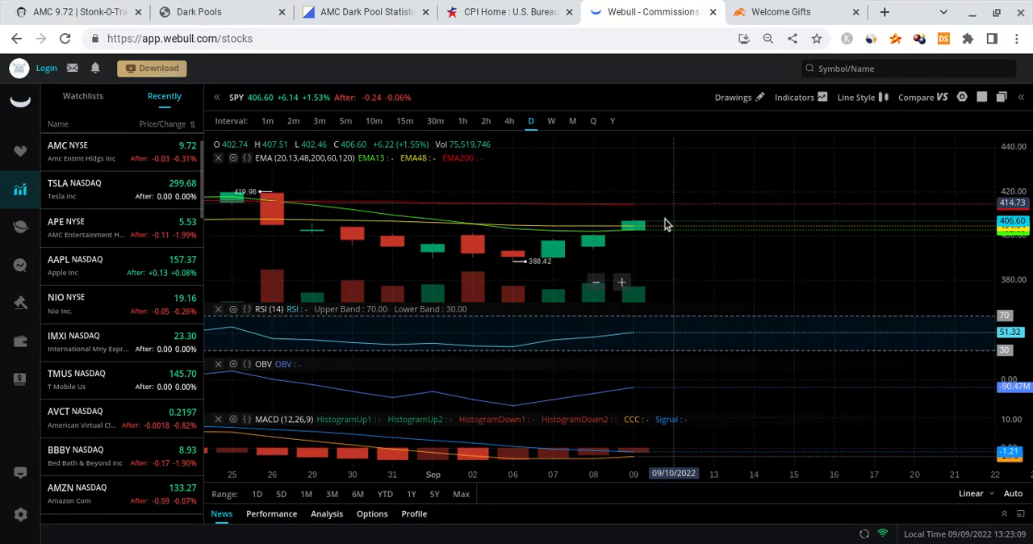
{"action": "mouse_move", "coordinate": [594, 240]}
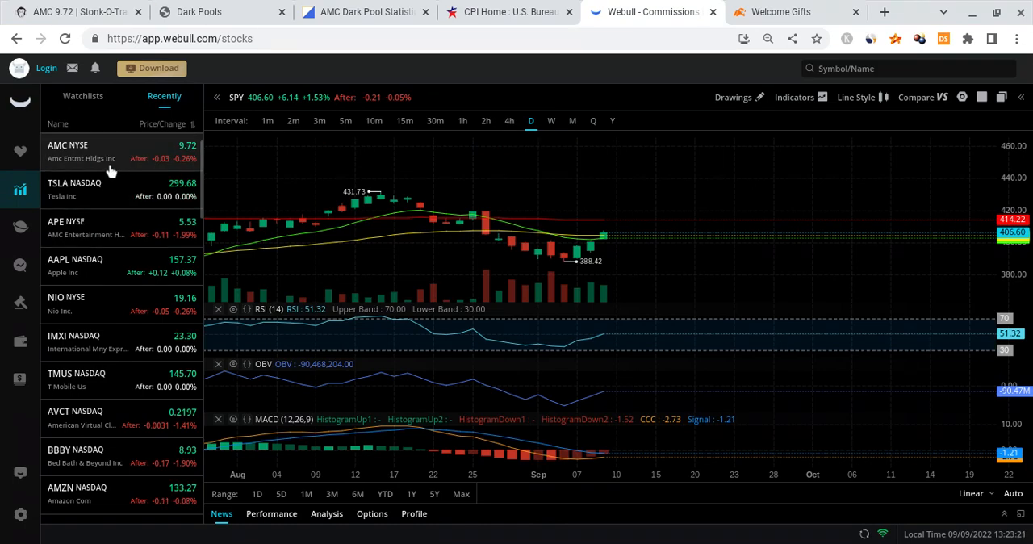
{"action": "left_click", "coordinate": [68, 151]}
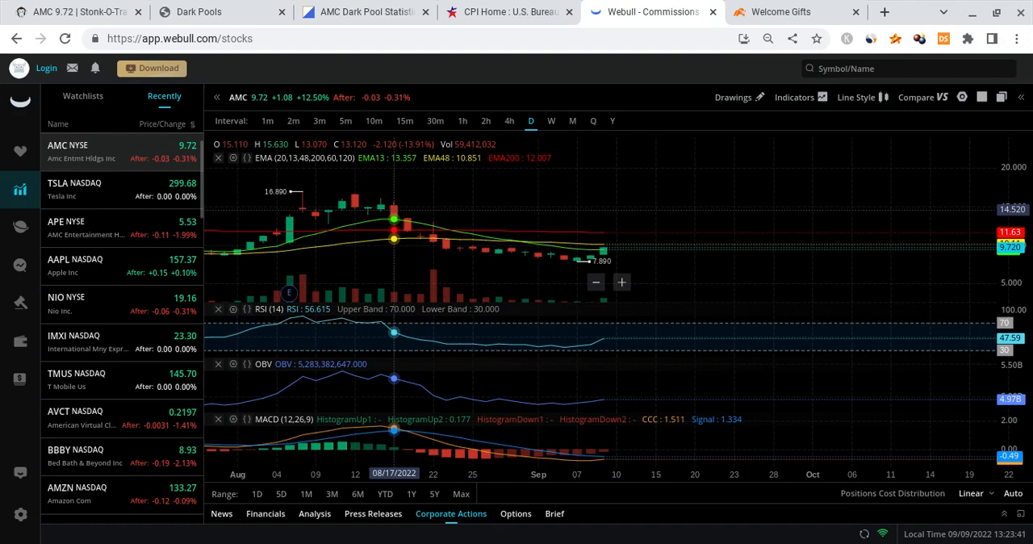
{"action": "mouse_move", "coordinate": [427, 236]}
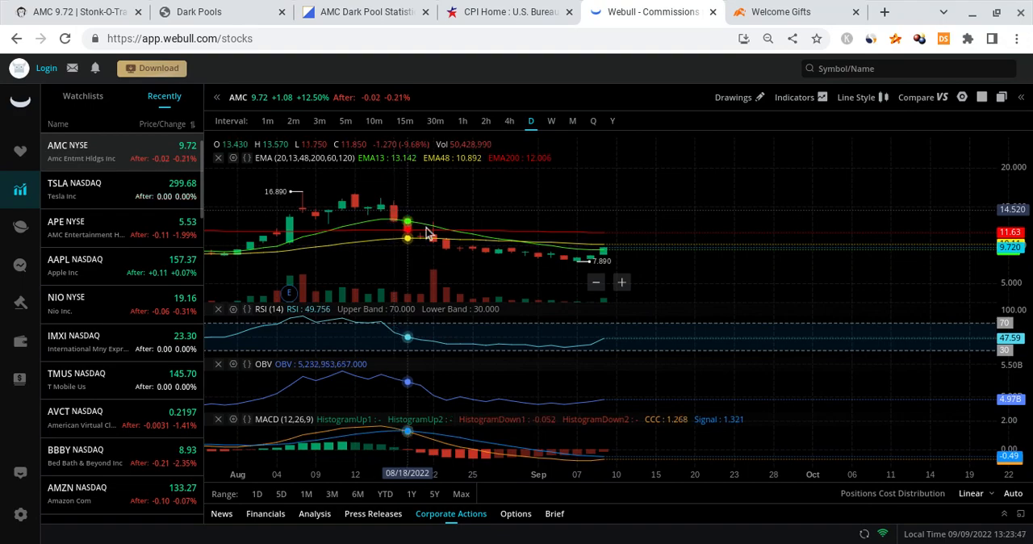
{"action": "mouse_move", "coordinate": [368, 223]}
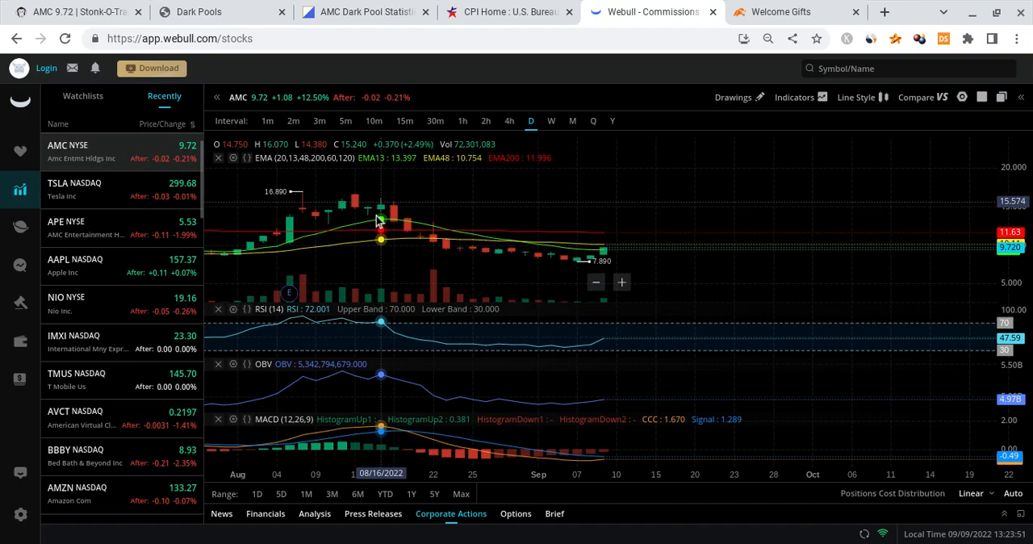
{"action": "mouse_move", "coordinate": [394, 222]}
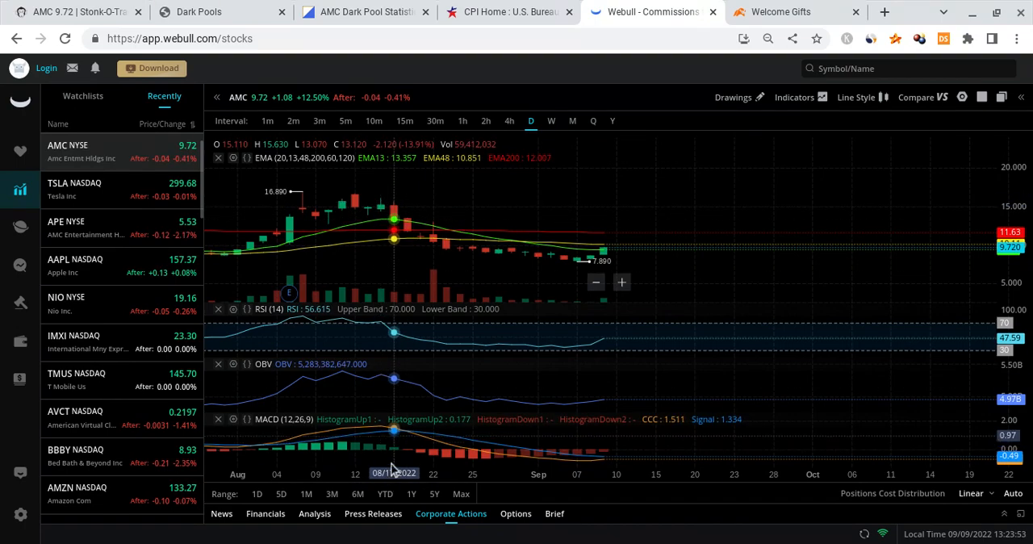
{"action": "mouse_move", "coordinate": [433, 239]}
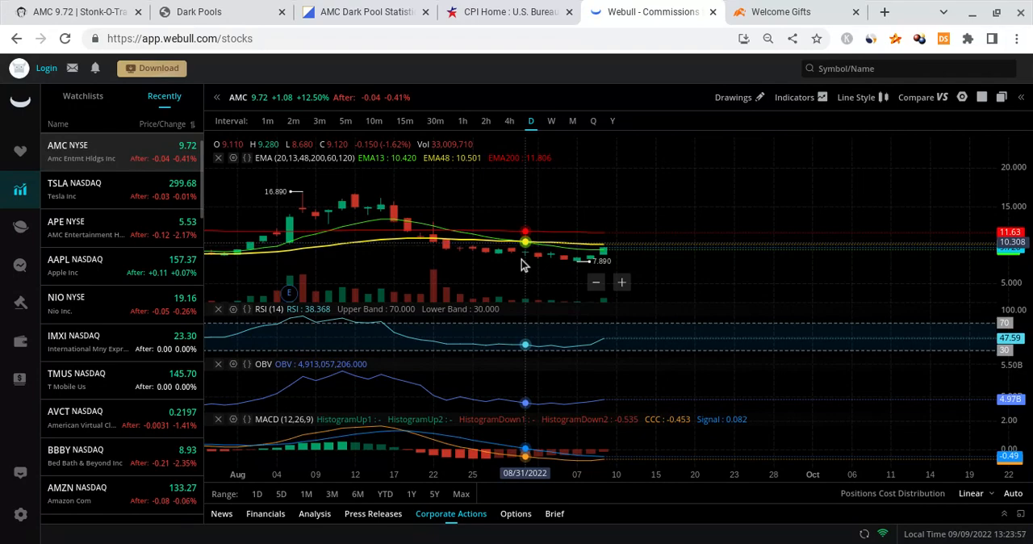
{"action": "mouse_move", "coordinate": [604, 242]}
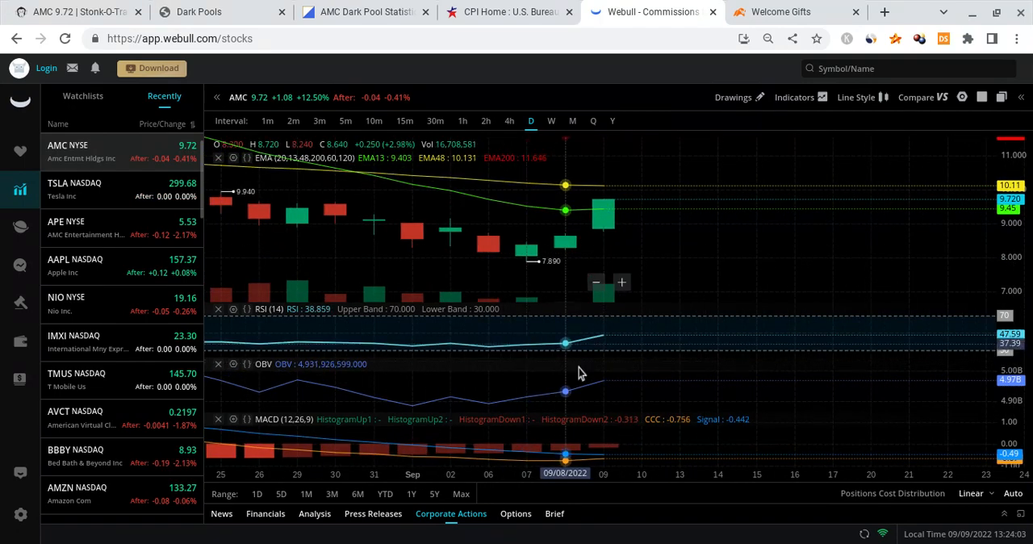
{"action": "mouse_move", "coordinate": [526, 298]}
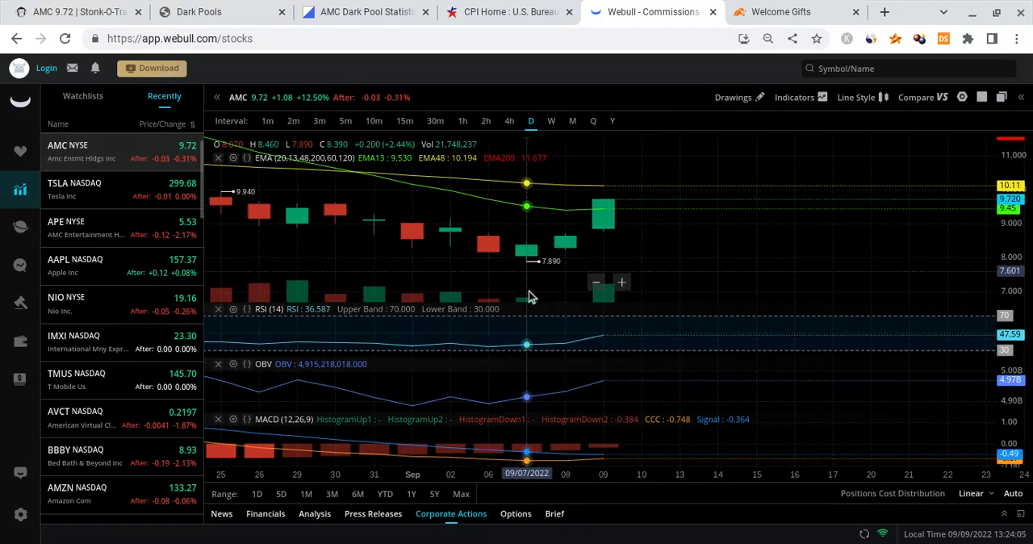
{"action": "mouse_move", "coordinate": [604, 216]}
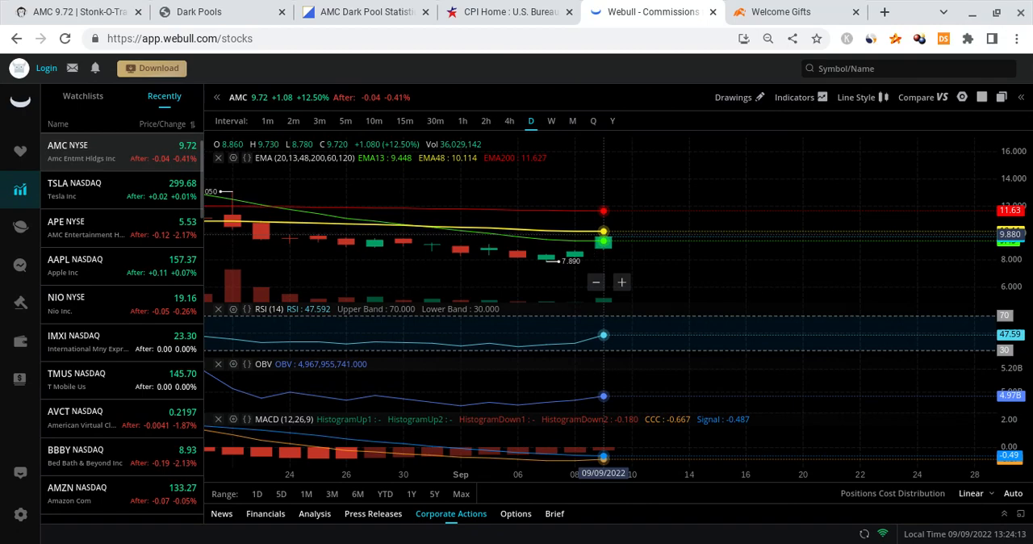
{"action": "mouse_move", "coordinate": [617, 237]}
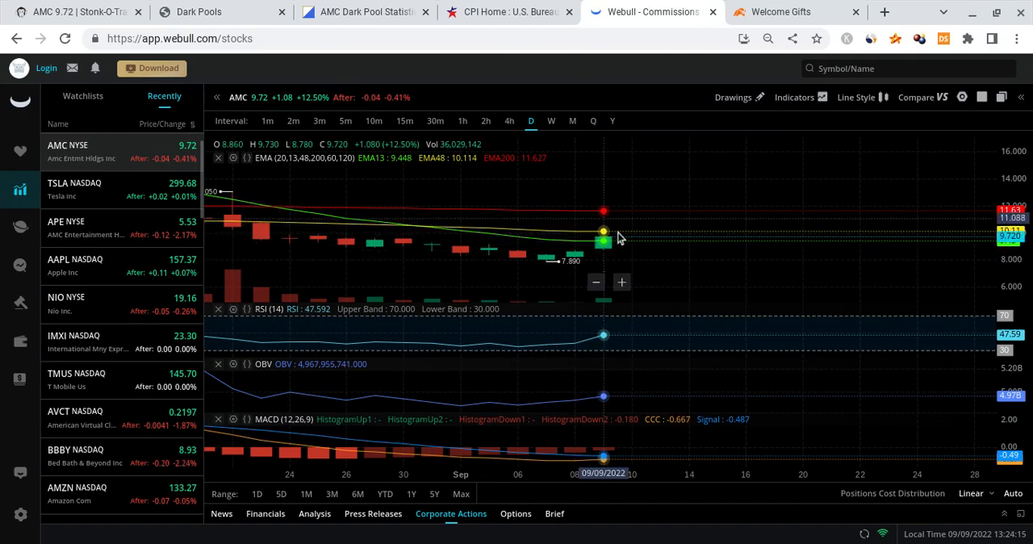
{"action": "mouse_move", "coordinate": [622, 233]}
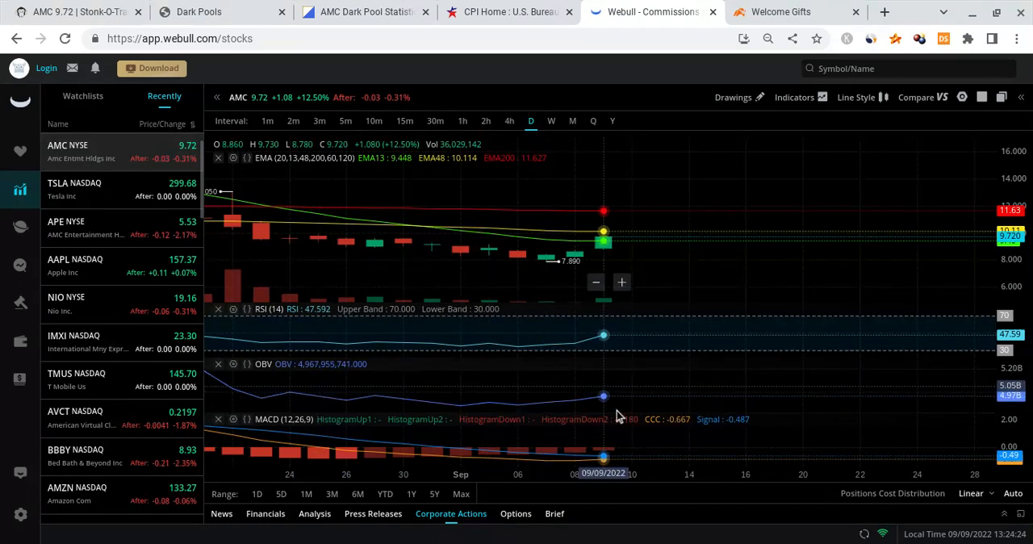
{"action": "mouse_move", "coordinate": [517, 460]}
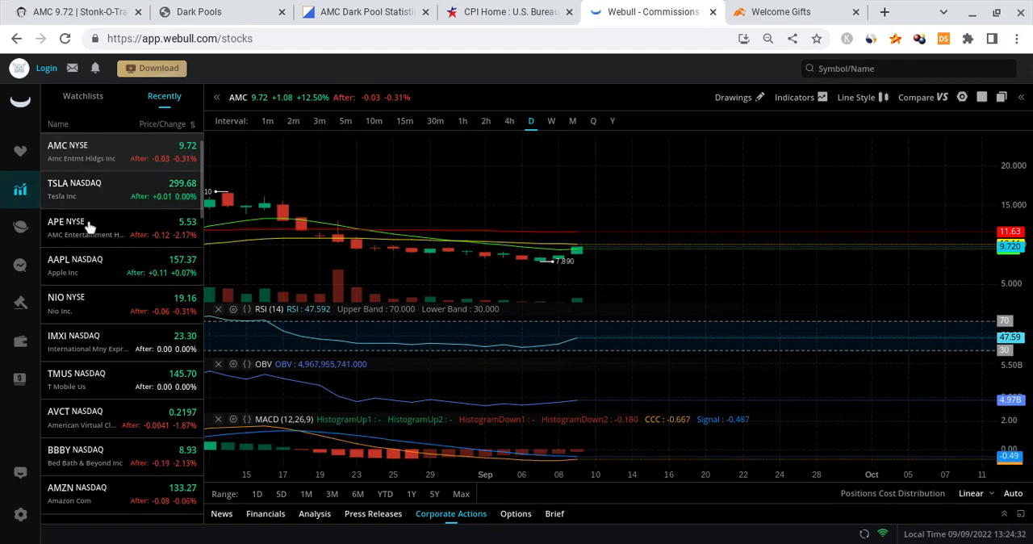
Step: Load APE's daily chart from the Recently list
{"action": "left_click", "coordinate": [81, 221]}
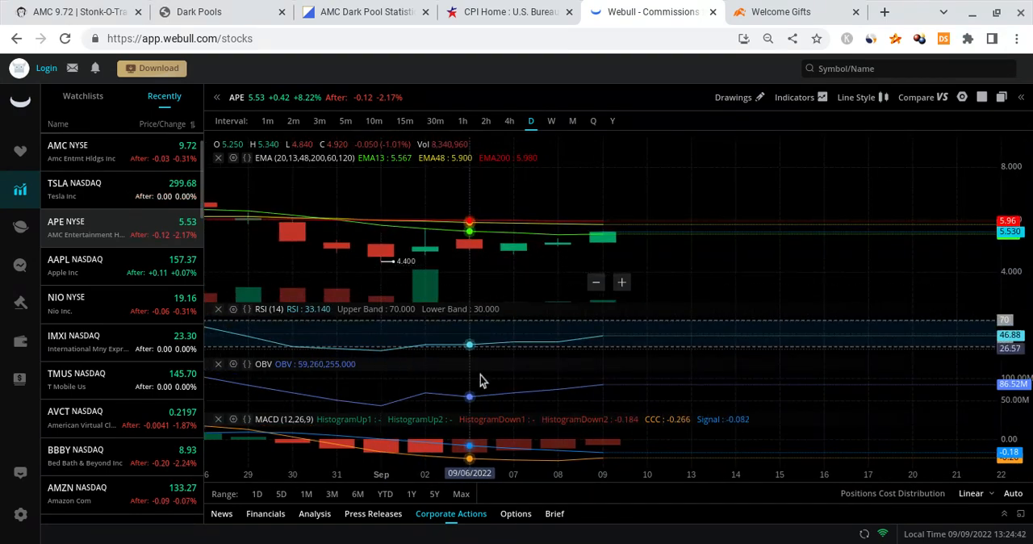
{"action": "mouse_move", "coordinate": [602, 360]}
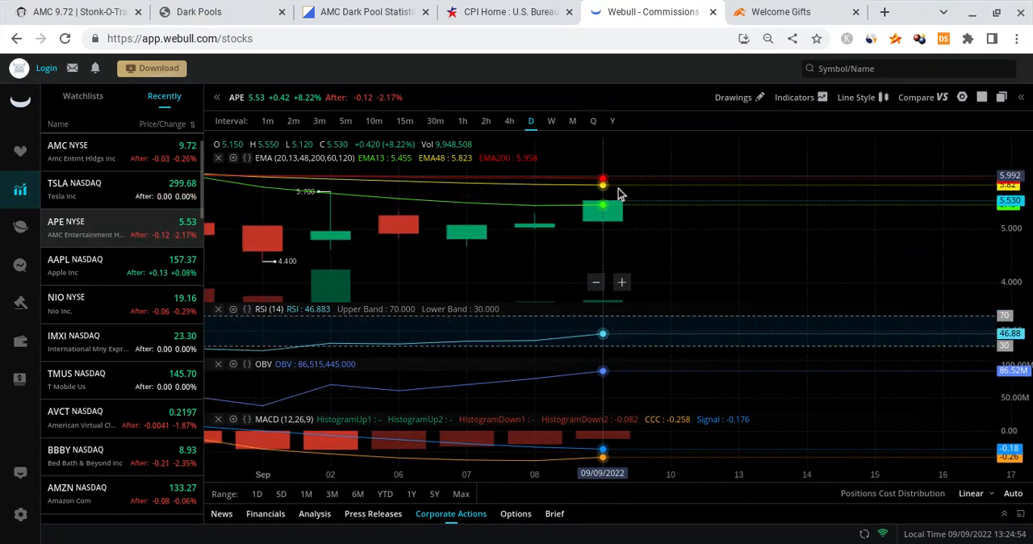
{"action": "mouse_move", "coordinate": [658, 176]}
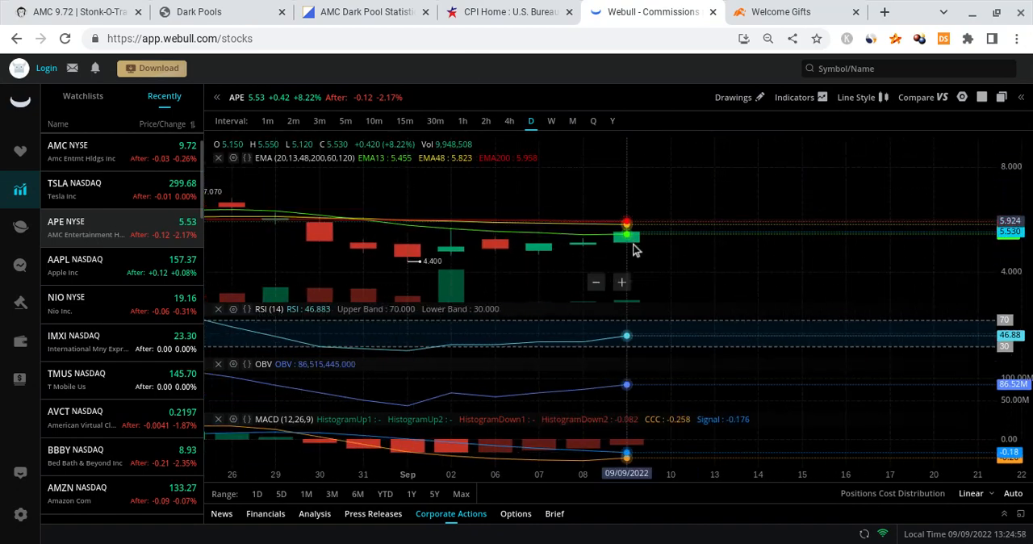
{"action": "mouse_move", "coordinate": [363, 223]}
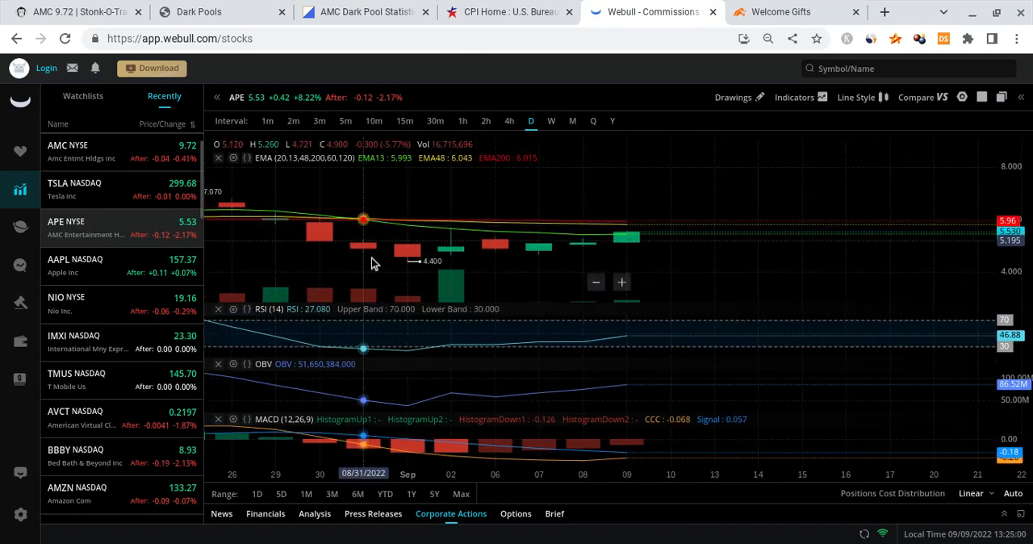
Step: Review Stockgrid's AMC dark pool and short-volume data, then move to ChartExchange's AMC page
{"action": "left_click", "coordinate": [199, 11]}
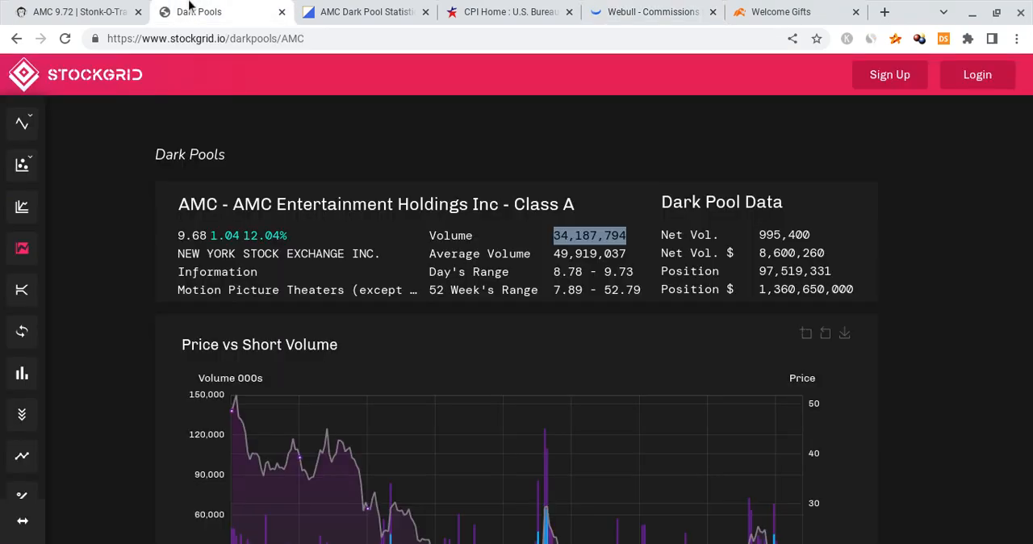
{"action": "mouse_move", "coordinate": [541, 258]}
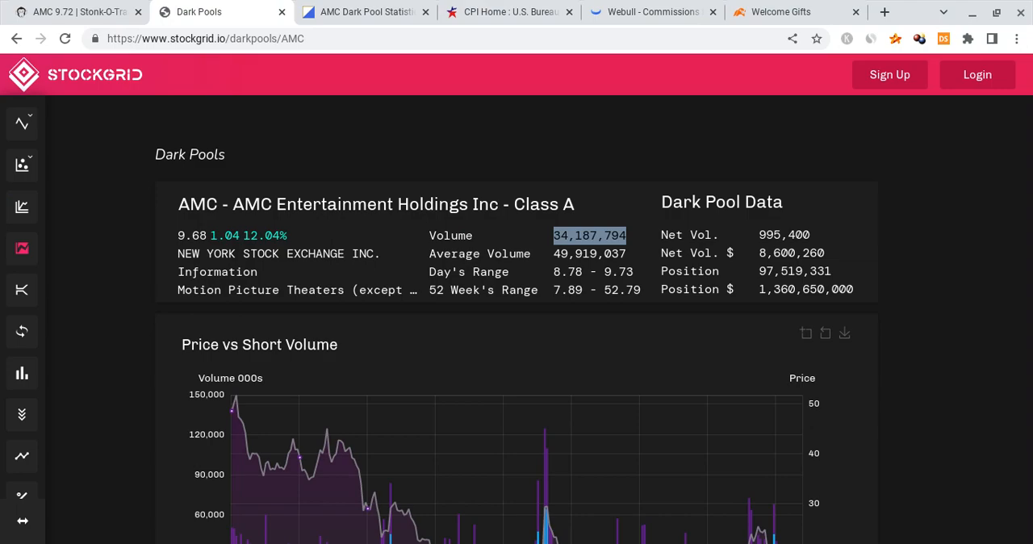
{"action": "scroll", "scroll_direction": "down", "scroll_amount": 3}
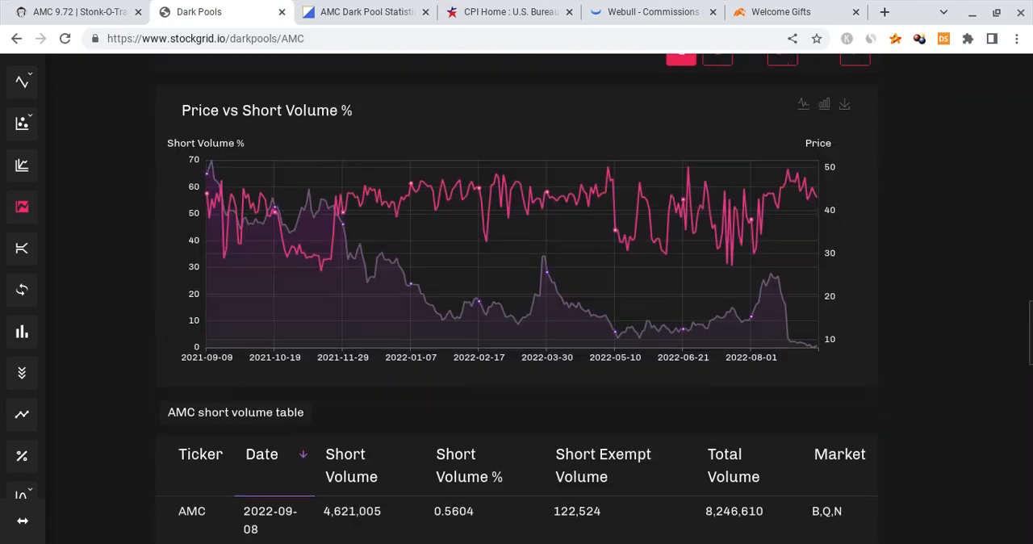
{"action": "mouse_move", "coordinate": [799, 158]}
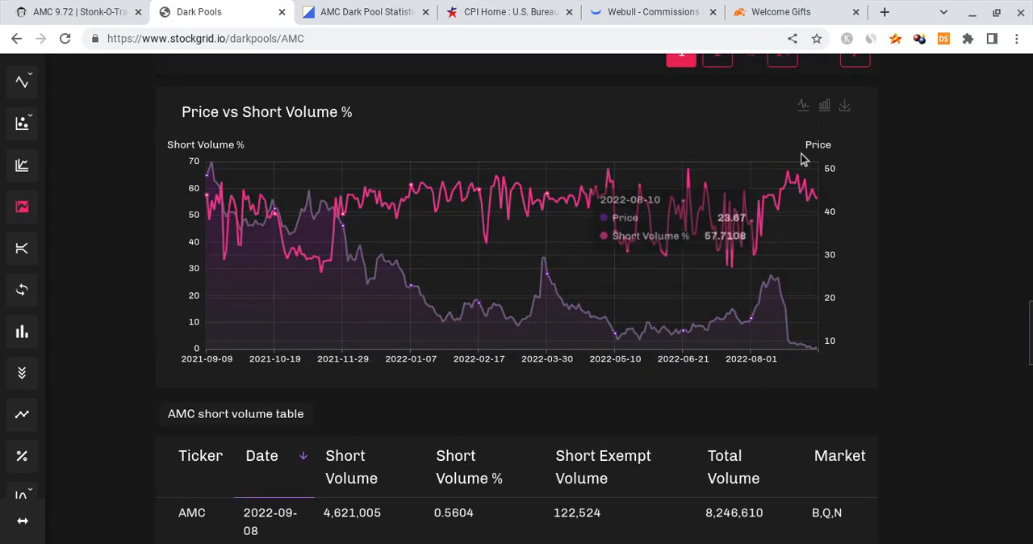
{"action": "mouse_move", "coordinate": [810, 211]}
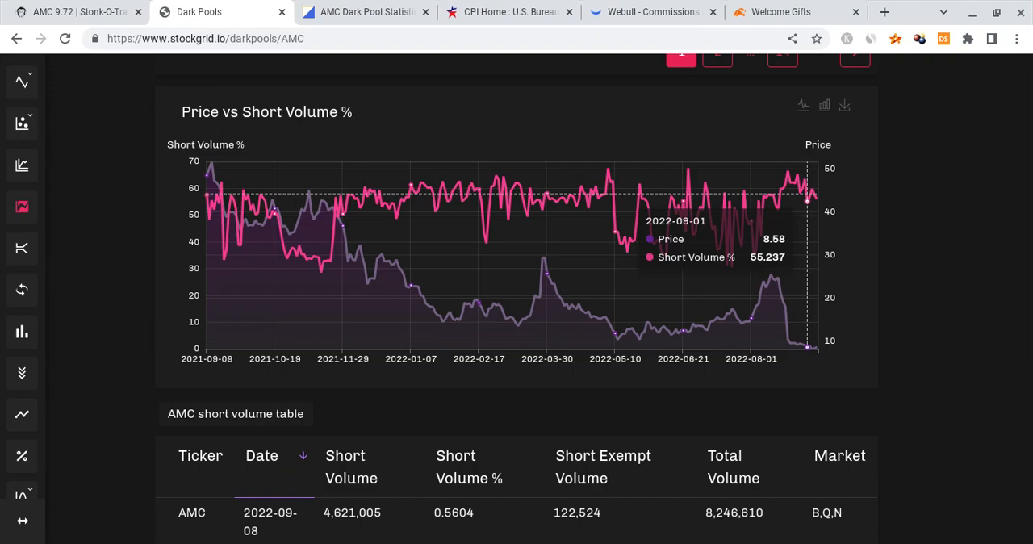
{"action": "left_click", "coordinate": [364, 11]}
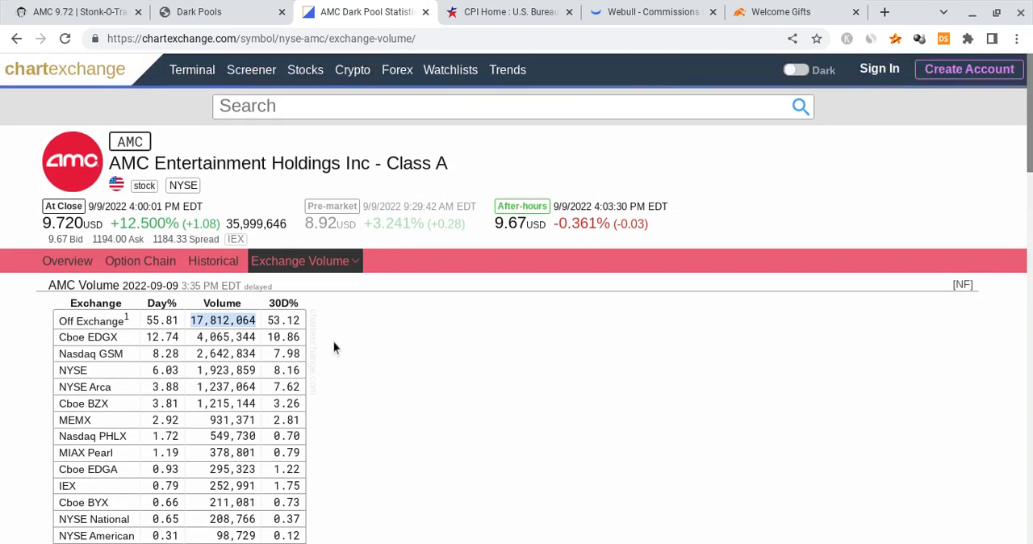
Step: Search APE and show its Exchange Volume breakdown with off-exchange volume near 51%
{"action": "type", "text": "a"}
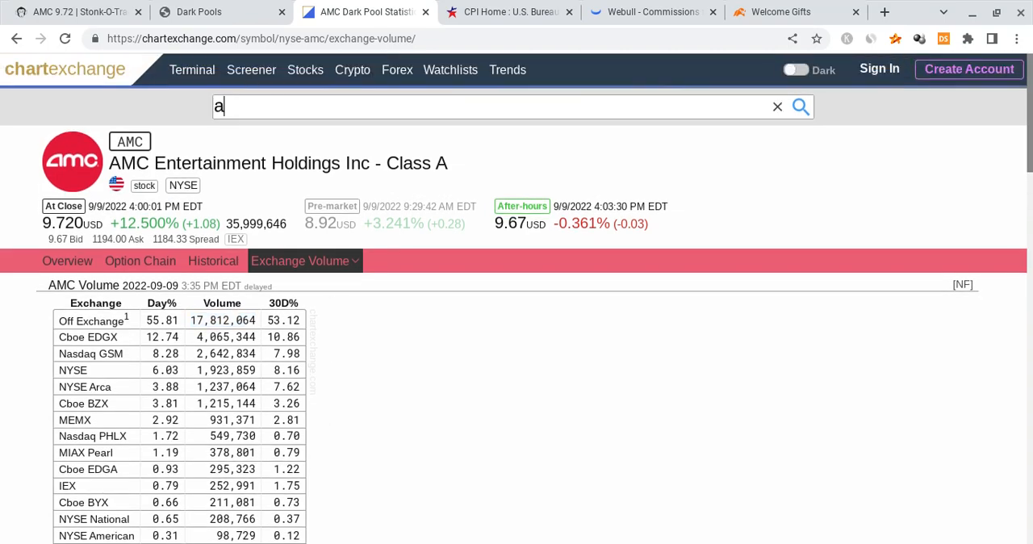
{"action": "type", "text": "pe"}
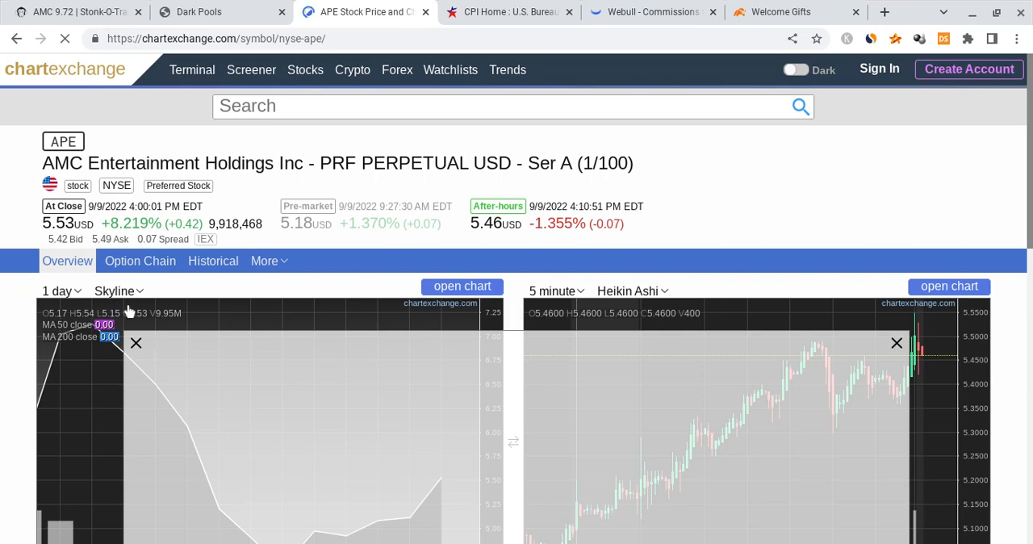
{"action": "left_click", "coordinate": [268, 261]}
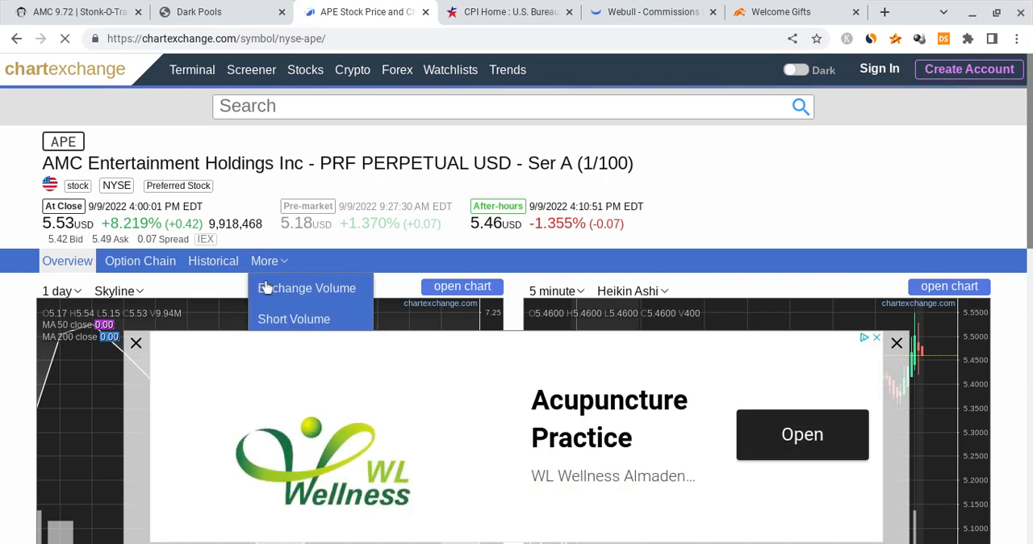
{"action": "left_click", "coordinate": [312, 287]}
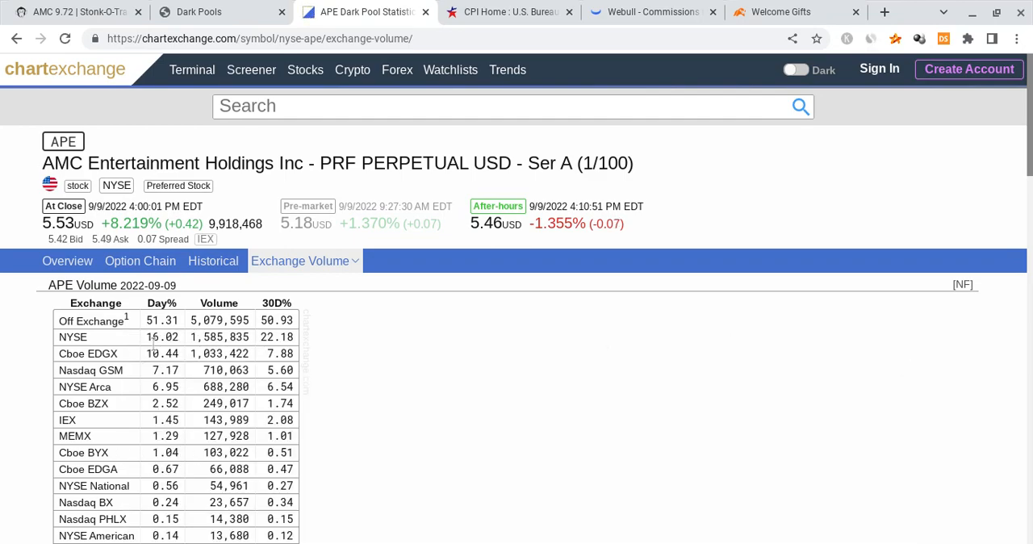
{"action": "scroll", "scroll_direction": "down", "scroll_amount": 3}
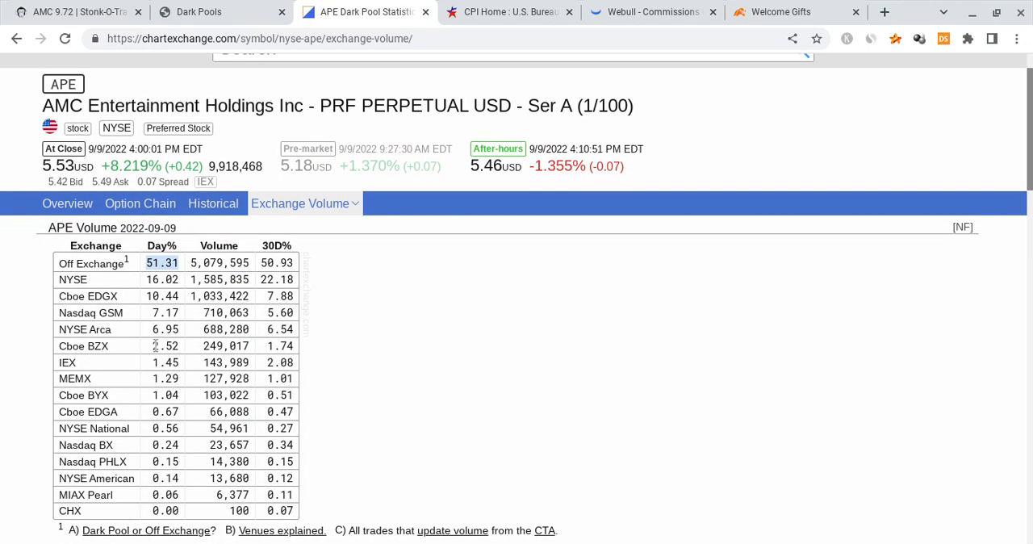
{"action": "mouse_move", "coordinate": [397, 374]}
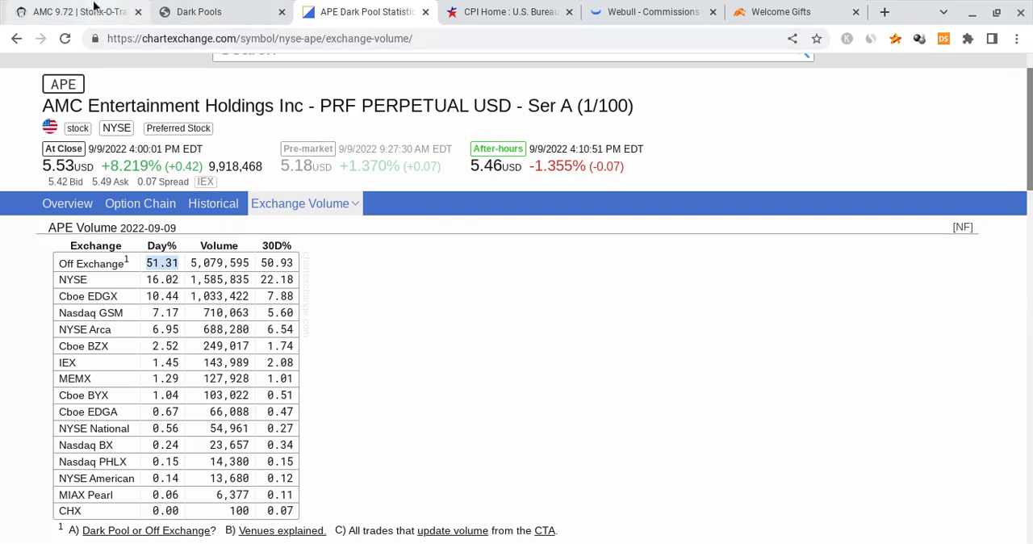
Step: Scroll AMC's page to the option data table and highlight the 48,937 OTM calls for 2022-09-09
{"action": "left_click", "coordinate": [77, 11]}
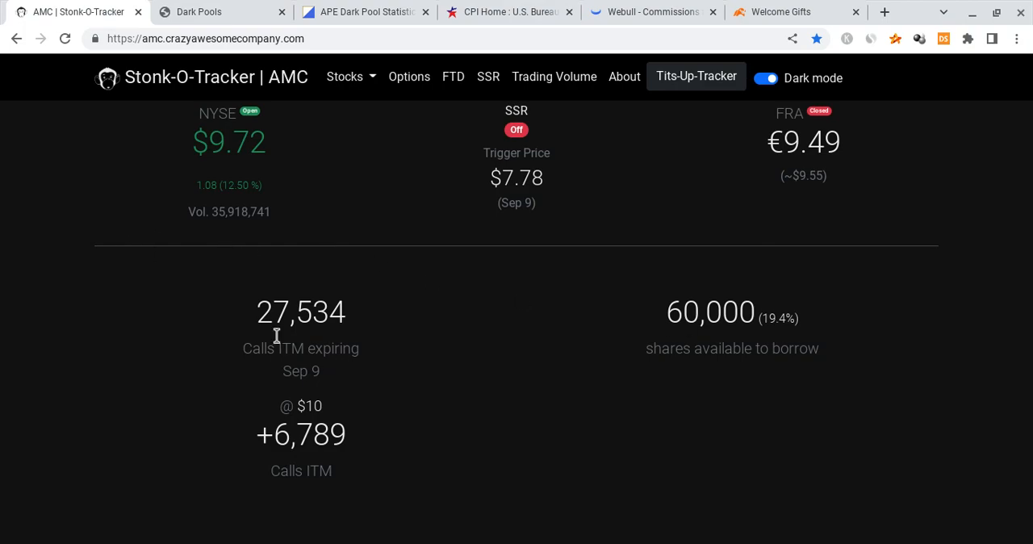
{"action": "scroll", "scroll_direction": "down", "scroll_amount": 3}
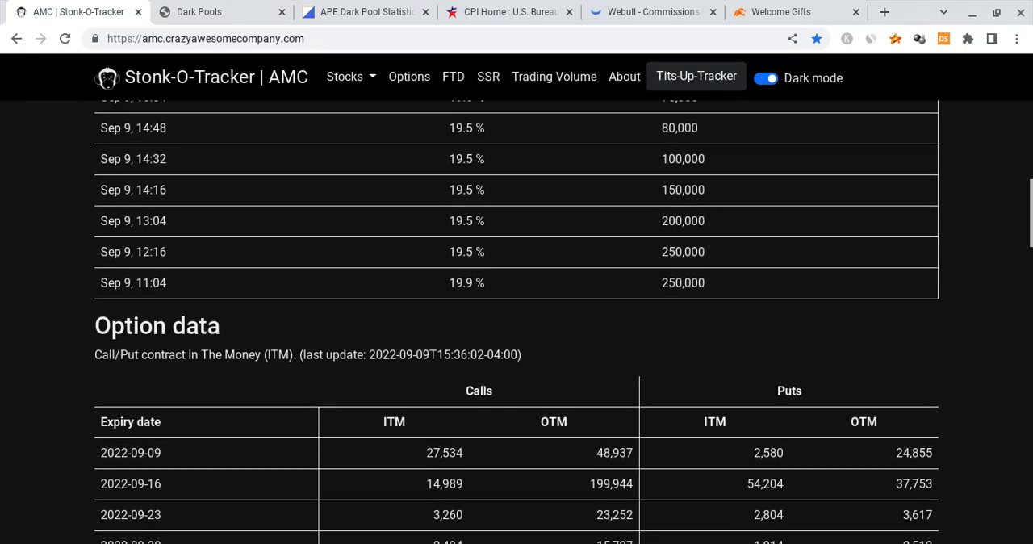
{"action": "scroll", "scroll_direction": "down", "scroll_amount": 3}
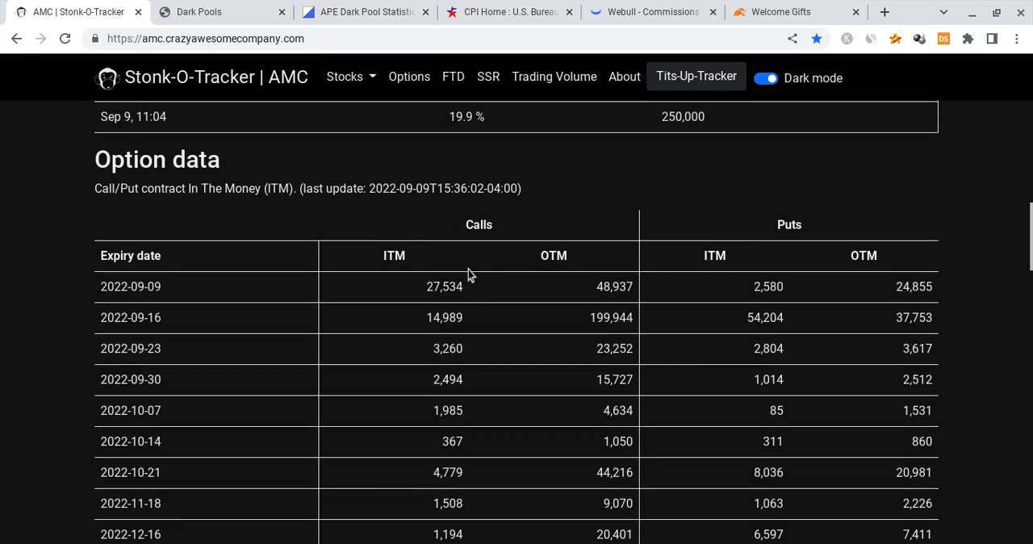
{"action": "double_click", "coordinate": [444, 287]}
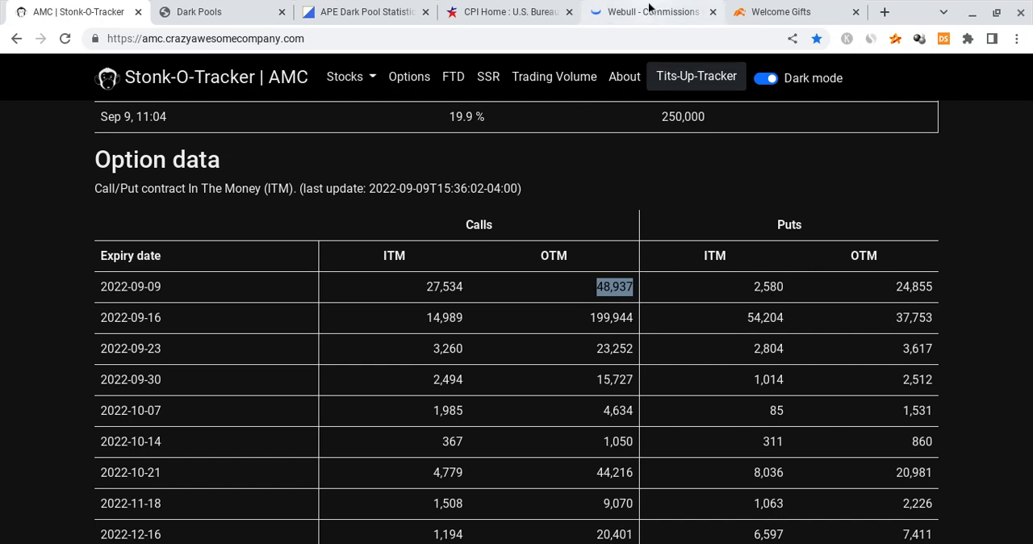
Step: Return to Webull and strip the EMA, RSI, OBV and MACD panes from the APE daily chart
{"action": "left_click", "coordinate": [646, 11]}
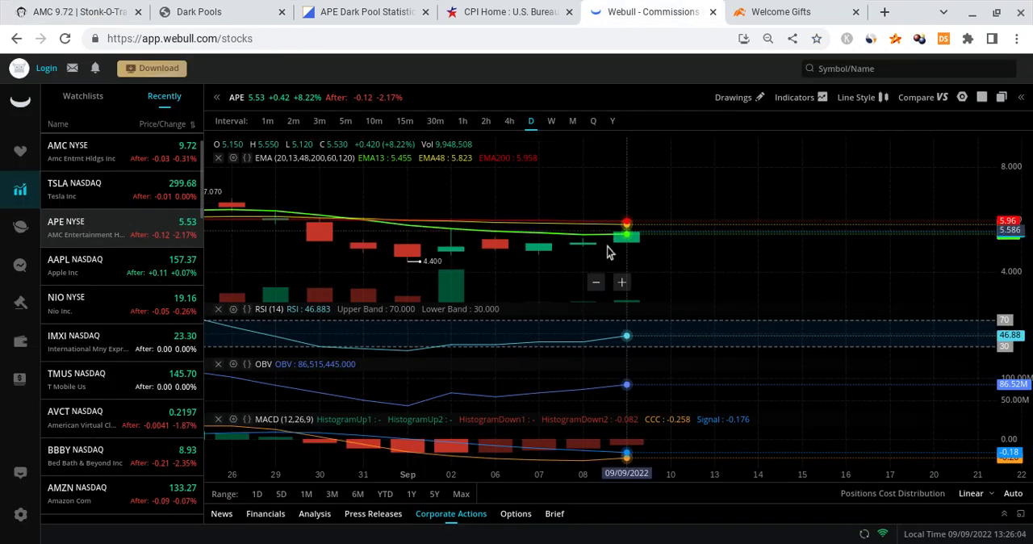
{"action": "mouse_move", "coordinate": [670, 249]}
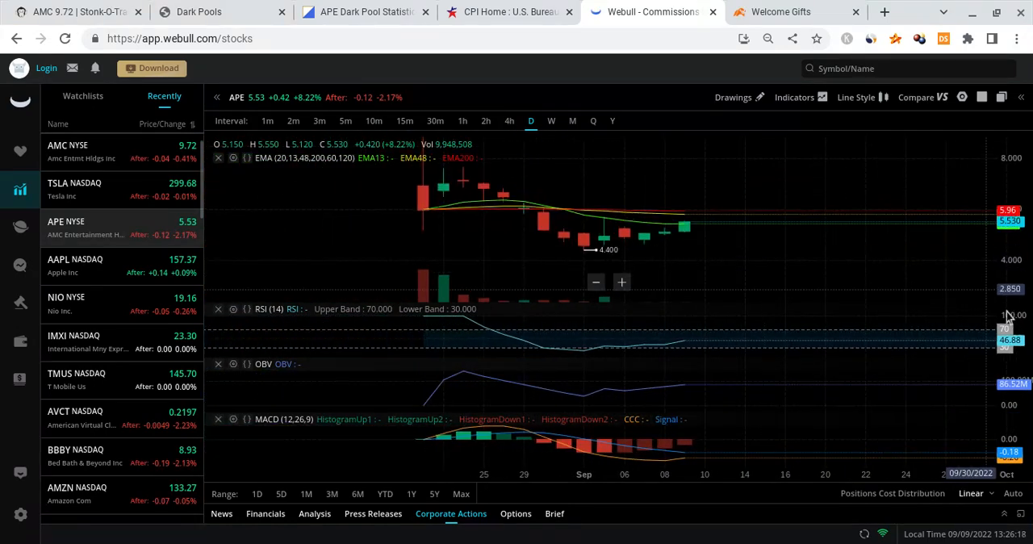
{"action": "mouse_move", "coordinate": [423, 209]}
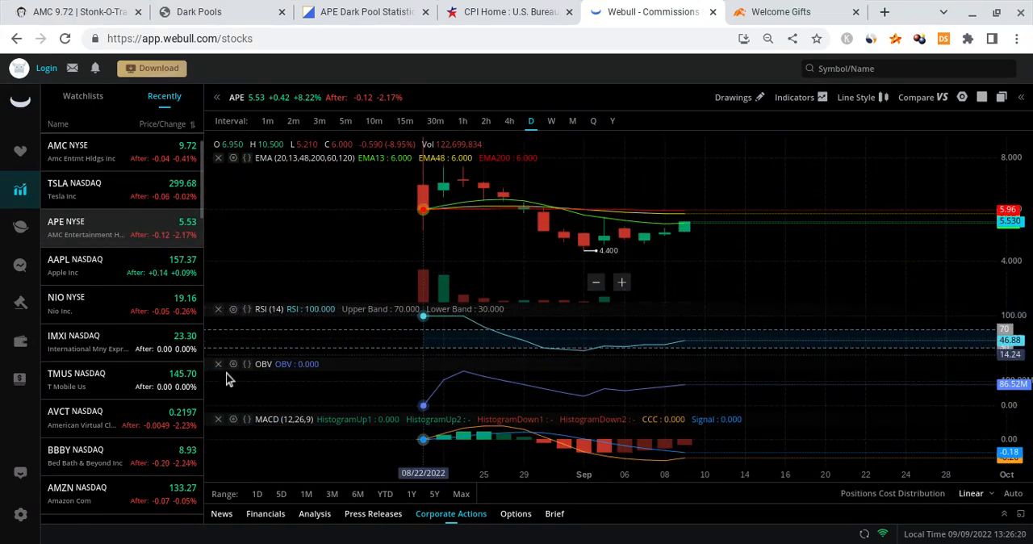
{"action": "left_click", "coordinate": [218, 309]}
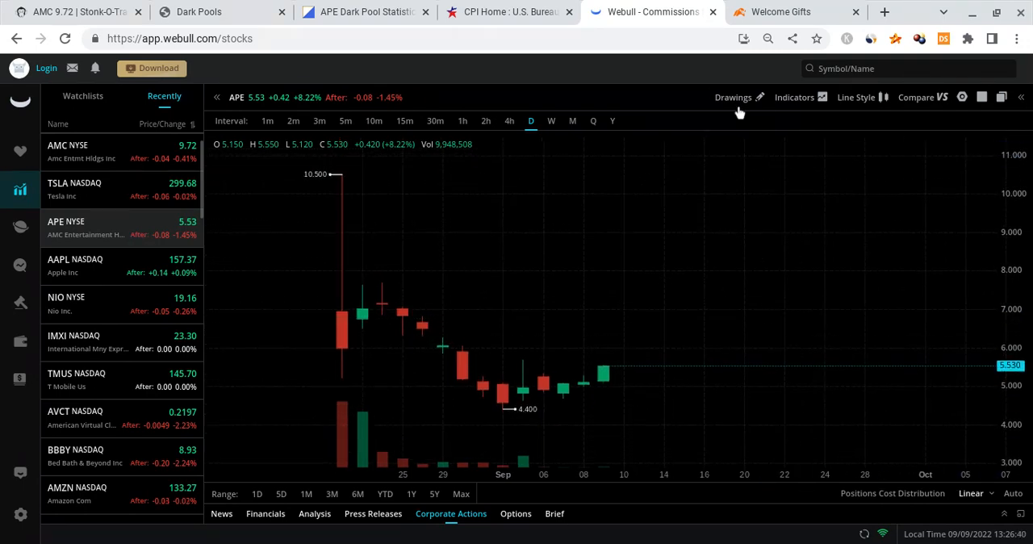
Step: Draw a Fibonacci retracement on APE from the 10.500 high down to the 4.384 low
{"action": "left_click", "coordinate": [733, 97]}
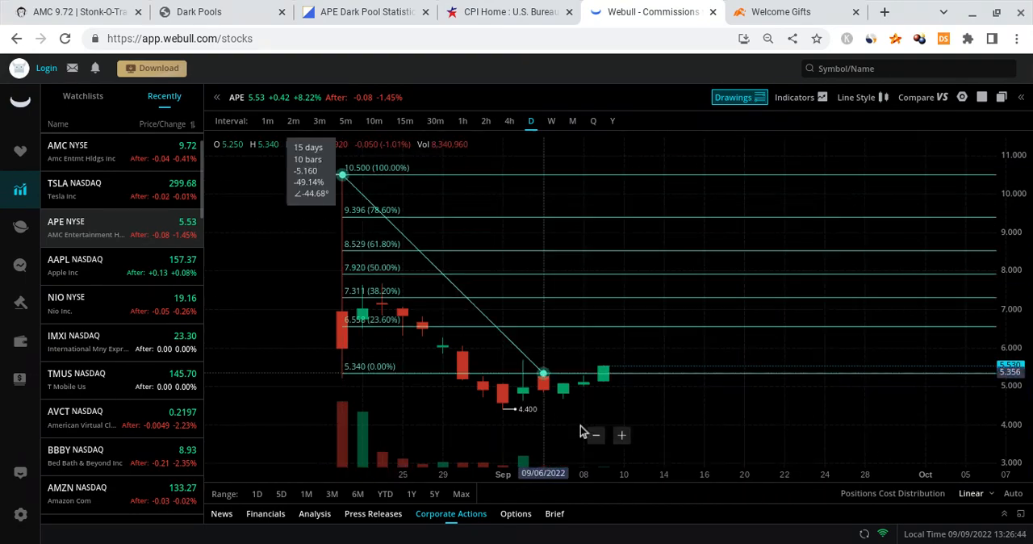
{"action": "left_click_drag", "start_coordinate": [546, 372], "coordinate": [603, 407]}
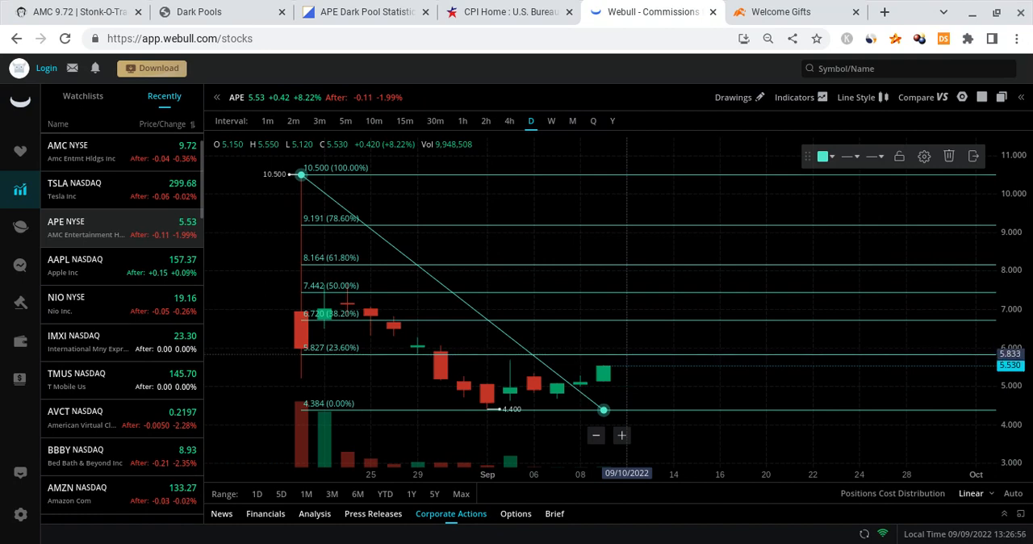
{"action": "mouse_move", "coordinate": [644, 365]}
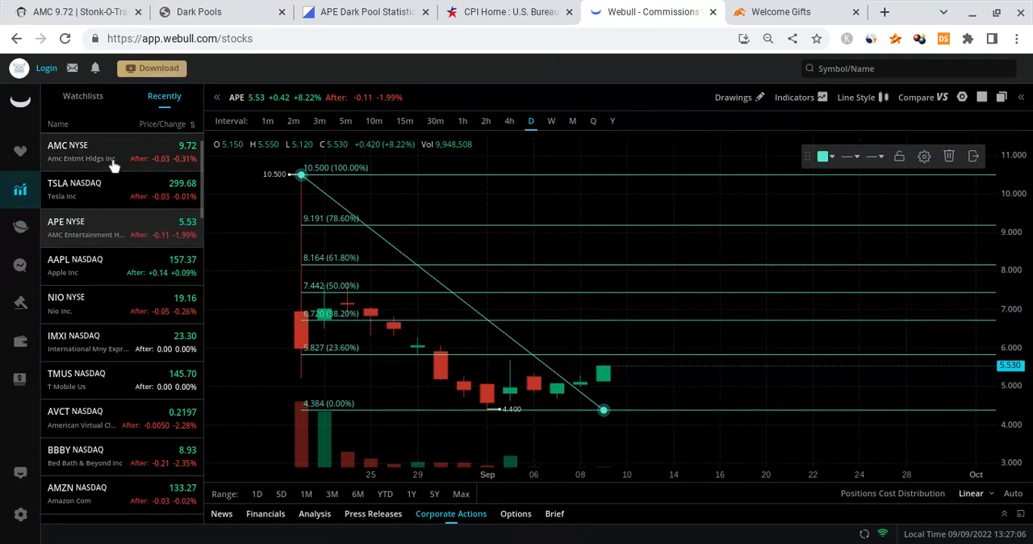
Step: Switch the chart to AMC daily candles and select the Fibonacci retracement tool
{"action": "left_click", "coordinate": [68, 150]}
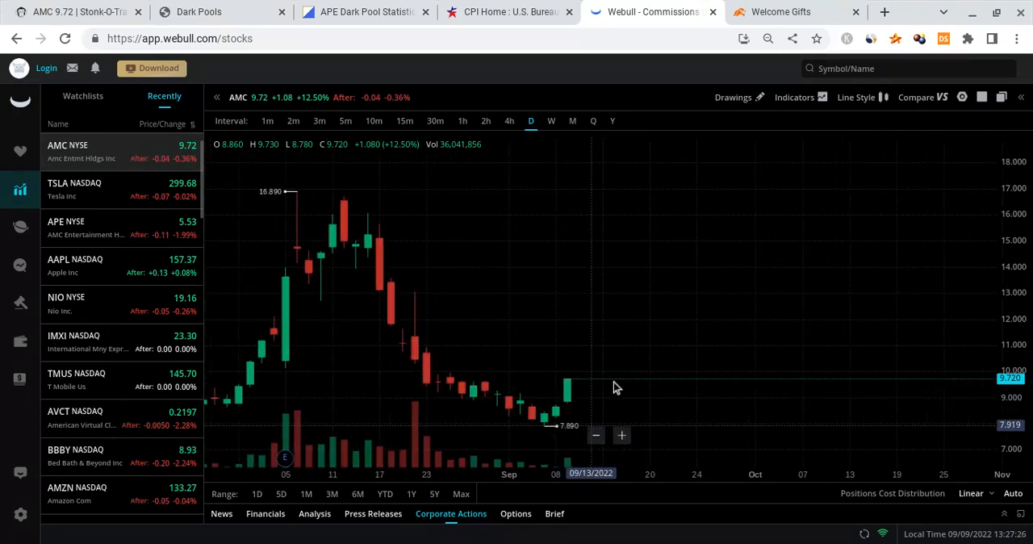
{"action": "left_click", "coordinate": [735, 97]}
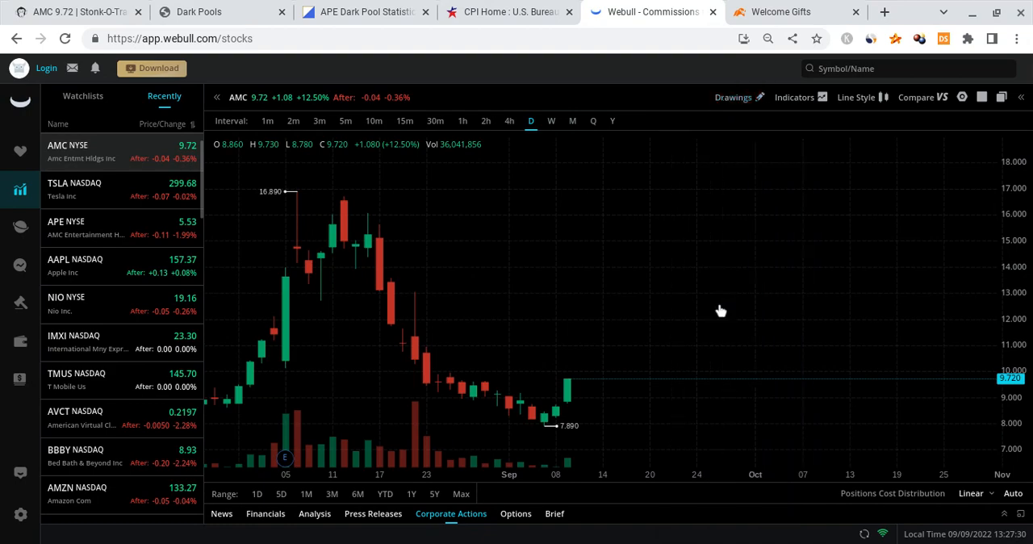
{"action": "left_click", "coordinate": [739, 97]}
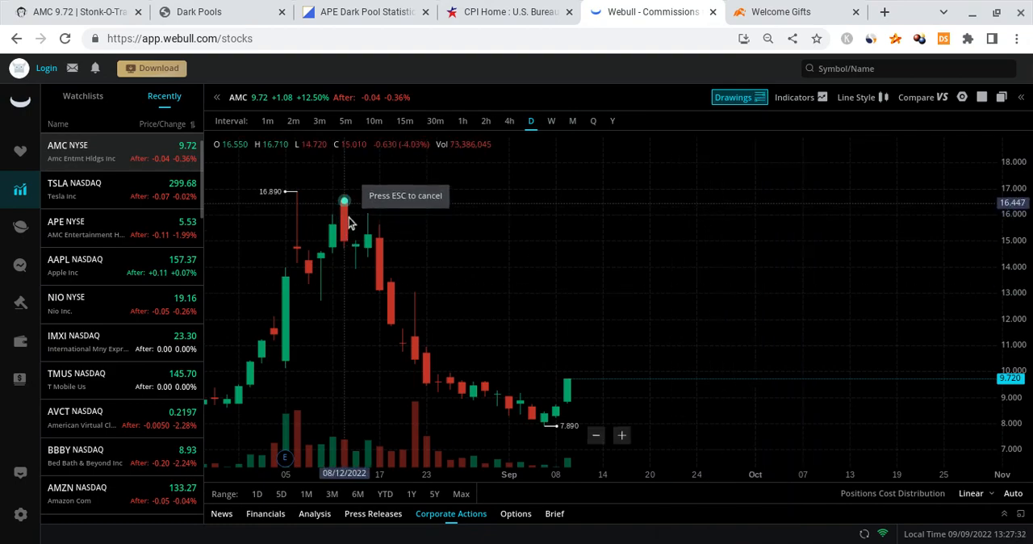
{"action": "mouse_move", "coordinate": [390, 271]}
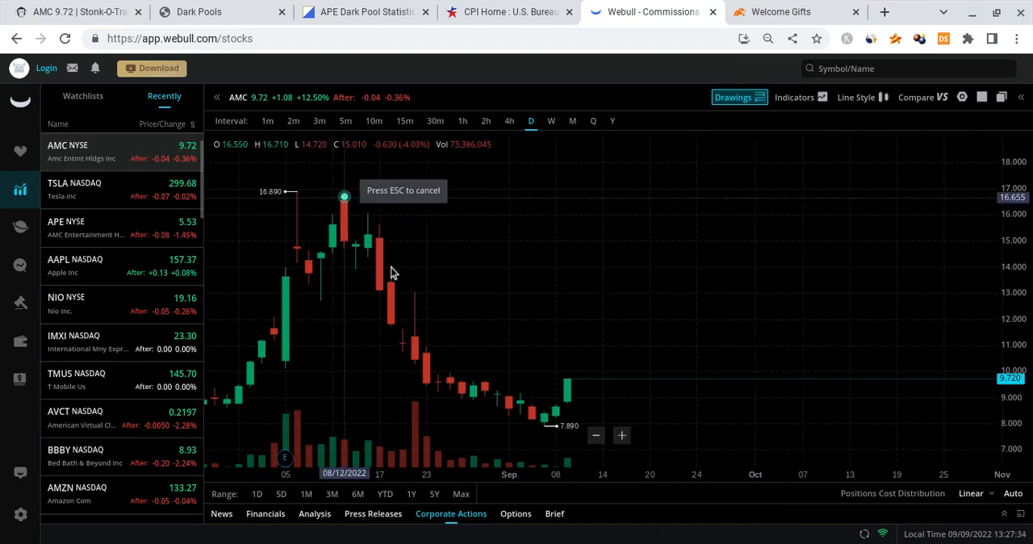
Step: Draw AMC's retracement from the 16.710 high to the 7.892 low, briefly checking the BLS CPI page
{"action": "left_click_drag", "start_coordinate": [343, 197], "coordinate": [604, 426]}
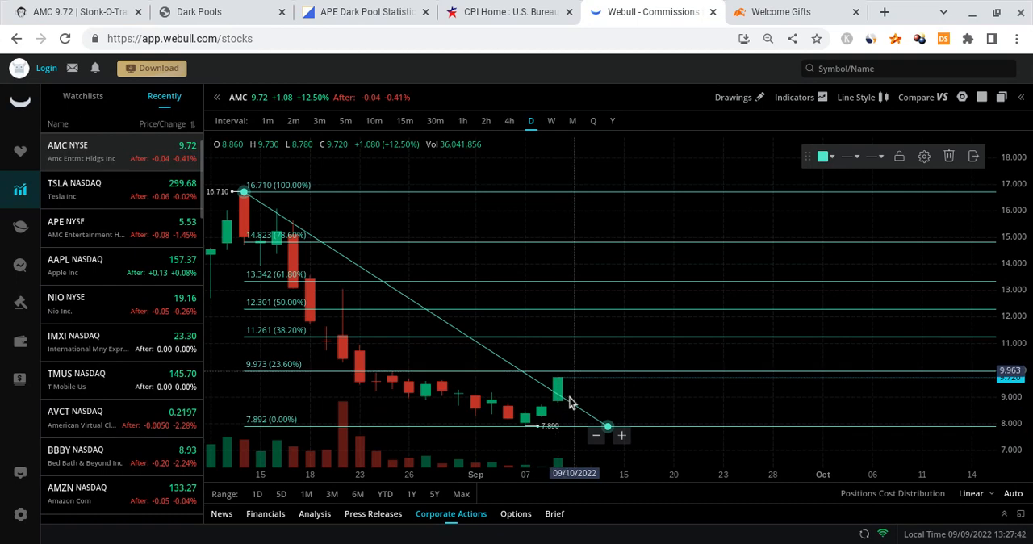
{"action": "mouse_move", "coordinate": [581, 407]}
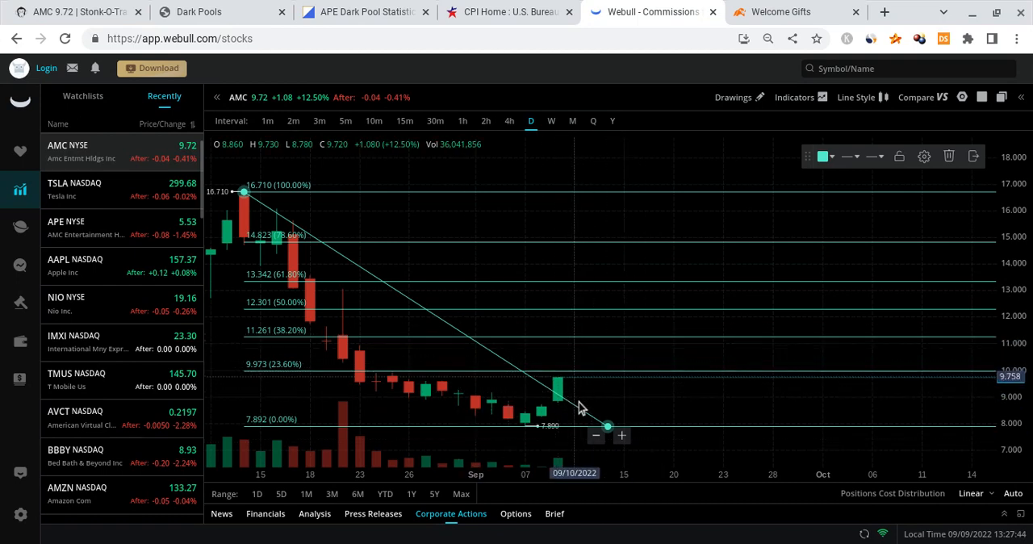
{"action": "mouse_move", "coordinate": [581, 391]}
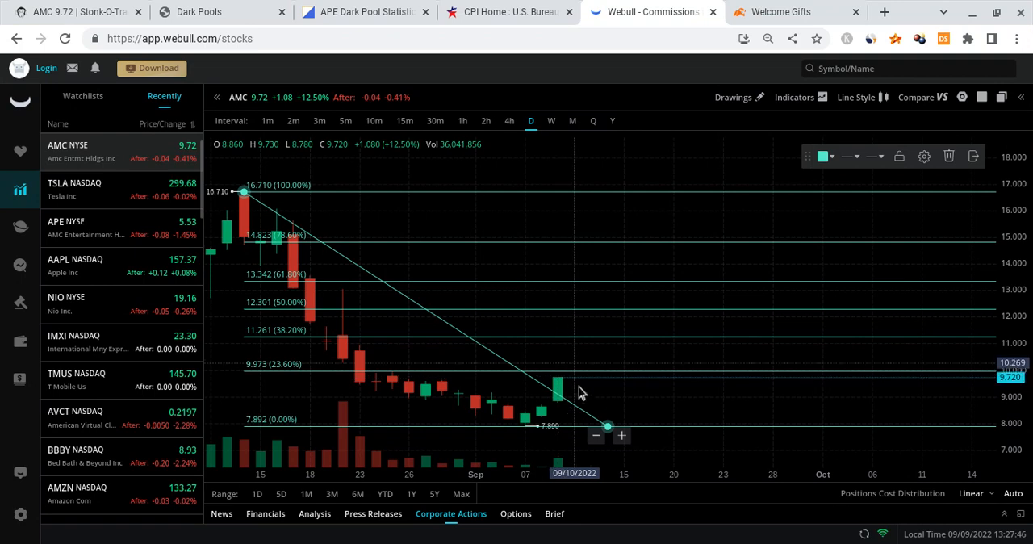
{"action": "mouse_move", "coordinate": [588, 364]}
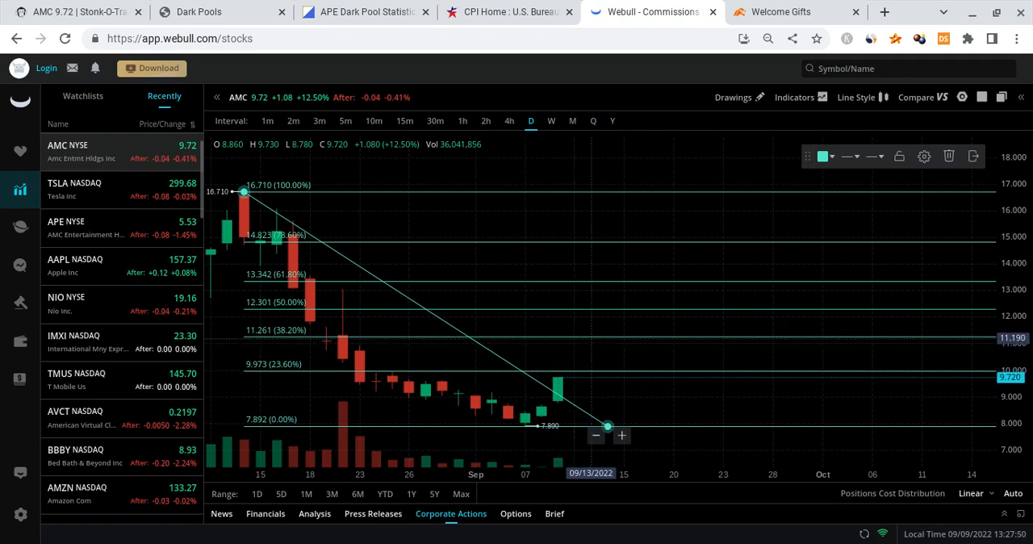
{"action": "mouse_move", "coordinate": [586, 377]}
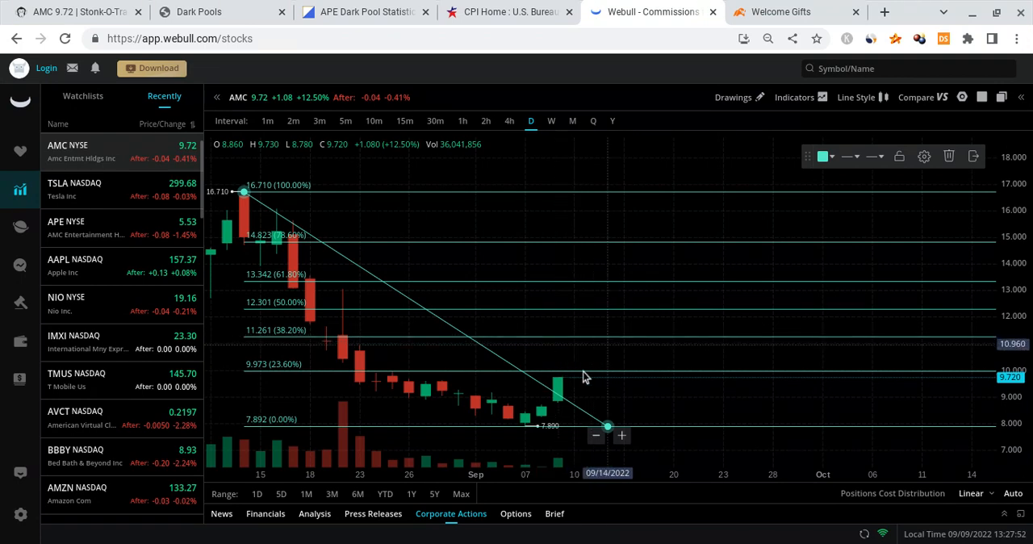
{"action": "mouse_move", "coordinate": [607, 381]}
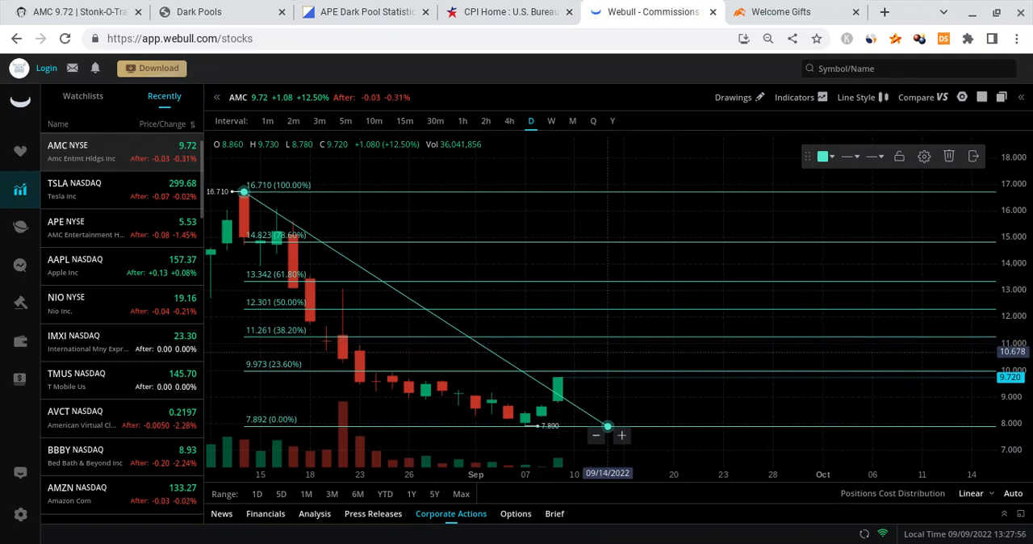
{"action": "mouse_move", "coordinate": [575, 386]}
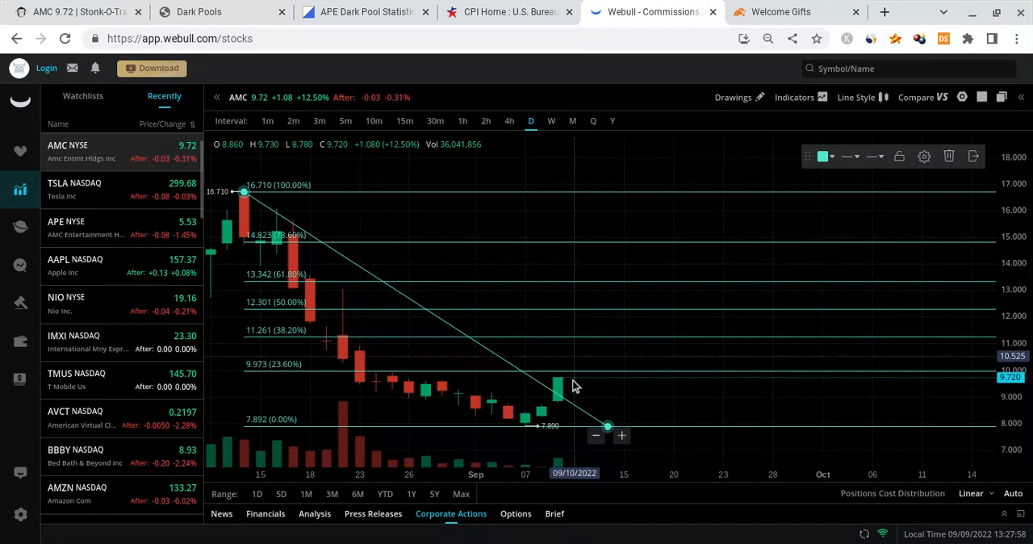
{"action": "mouse_move", "coordinate": [594, 370]}
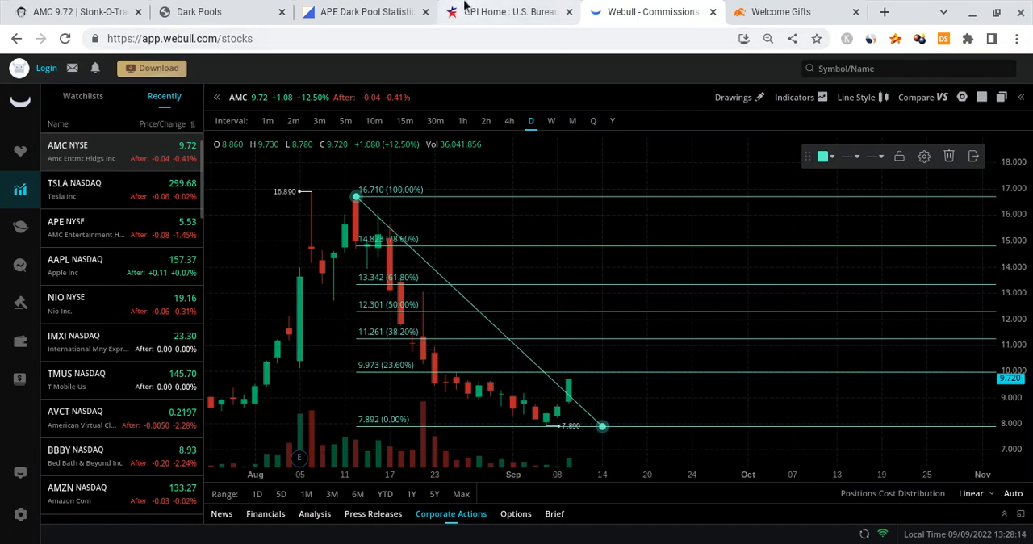
{"action": "left_click", "coordinate": [509, 11]}
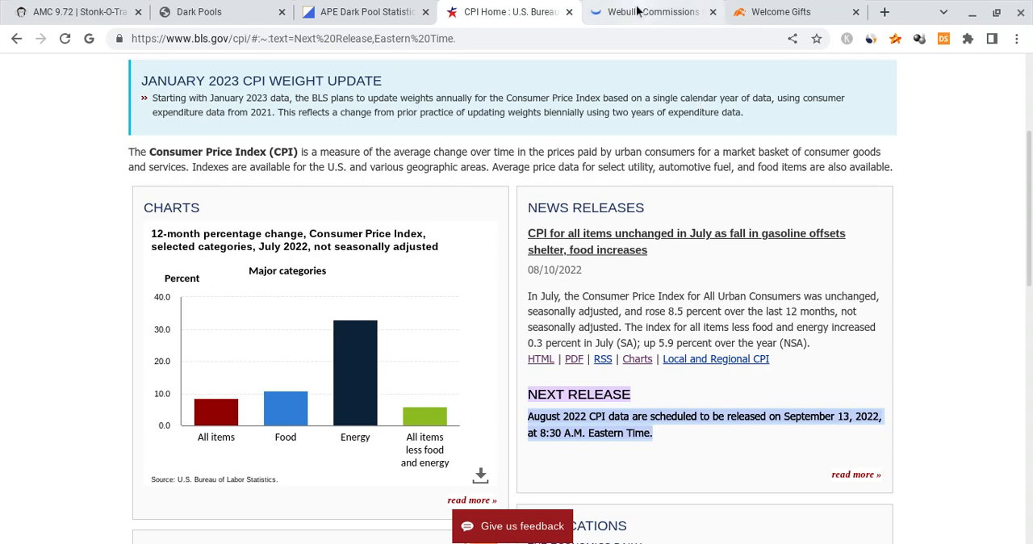
{"action": "left_click", "coordinate": [646, 12]}
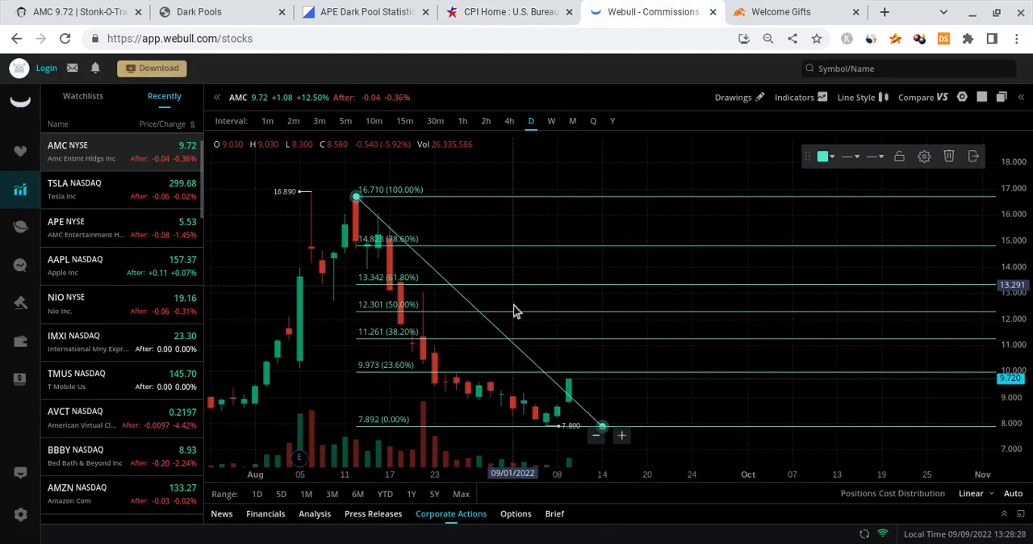